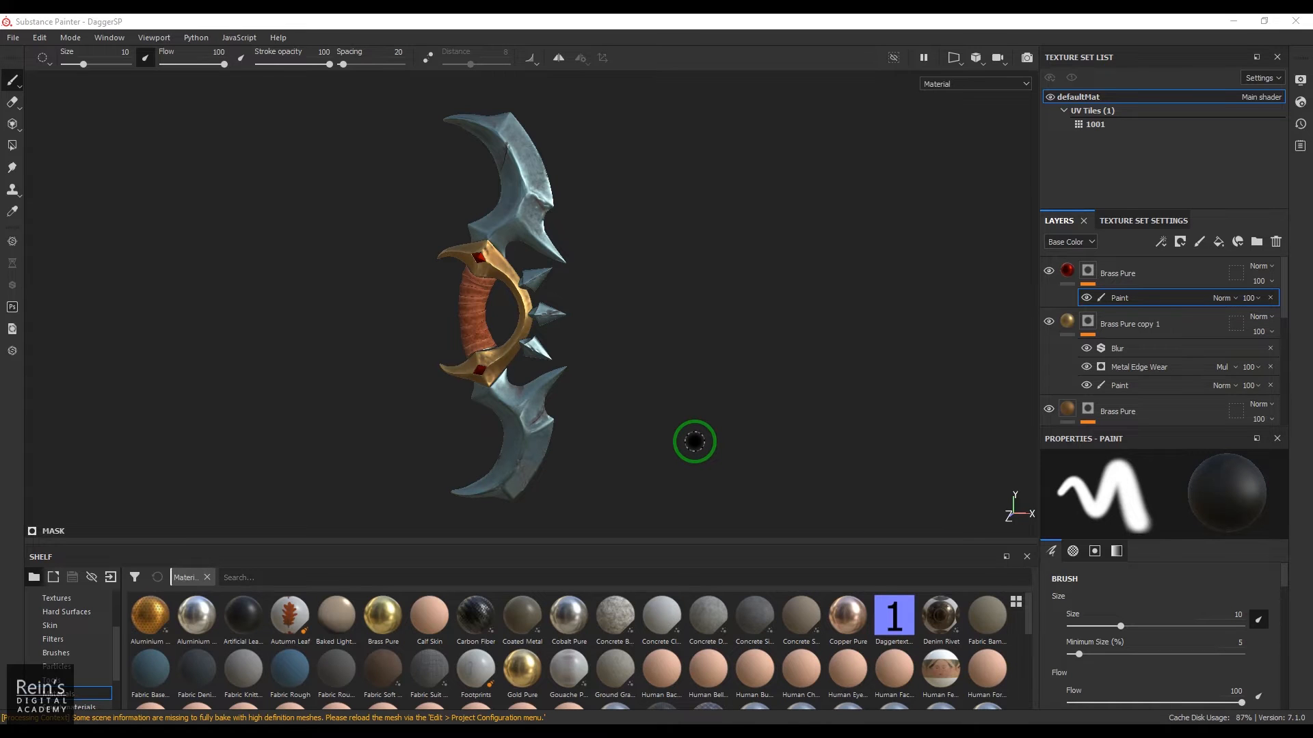
pyautogui.moveTo(632, 387)
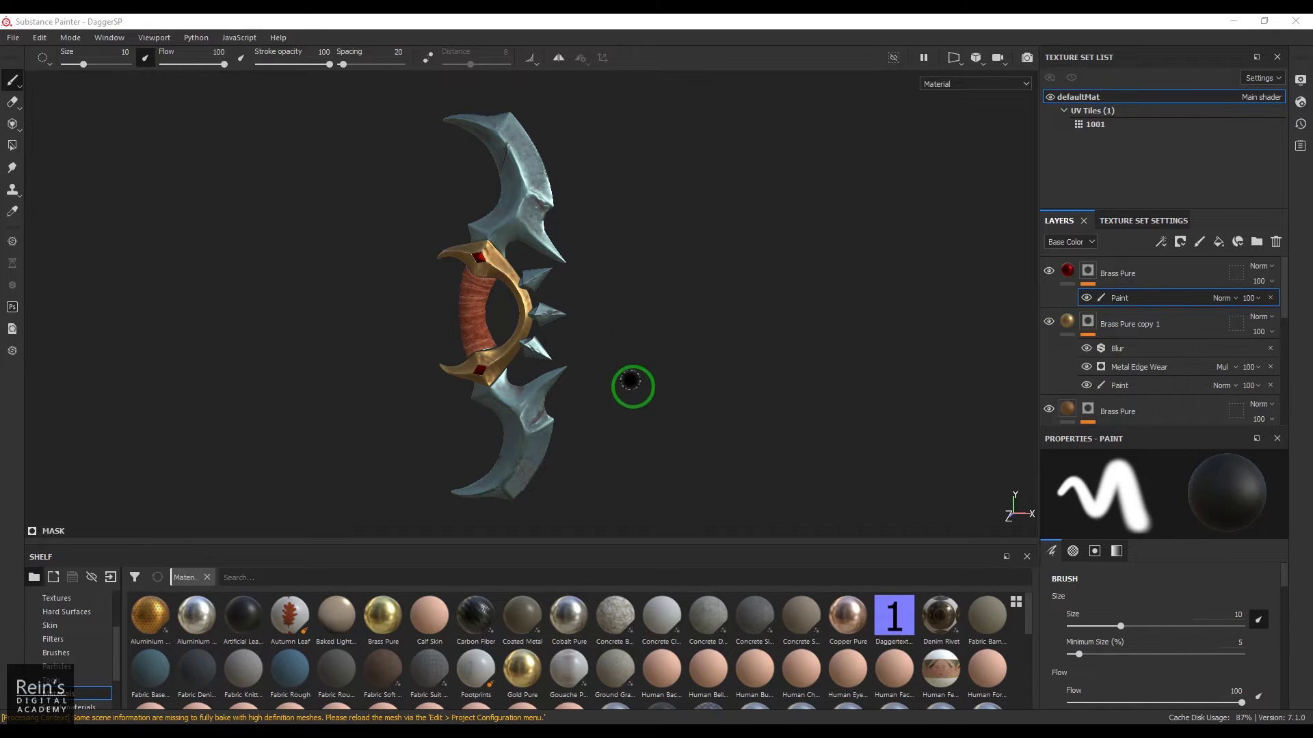
# Step: Add a fill layer above the top Brass Pure layer and set its base colour to red
pyautogui.click(1179, 241)
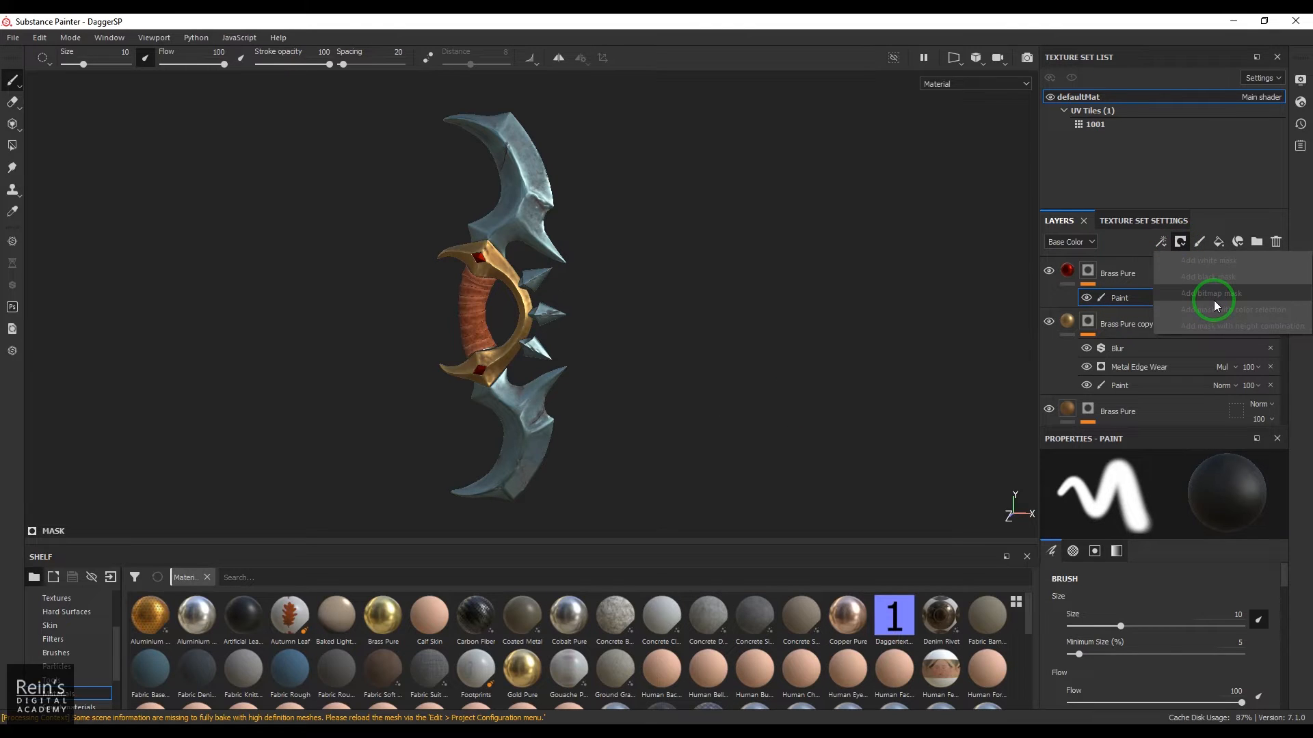
pyautogui.moveTo(1223, 316)
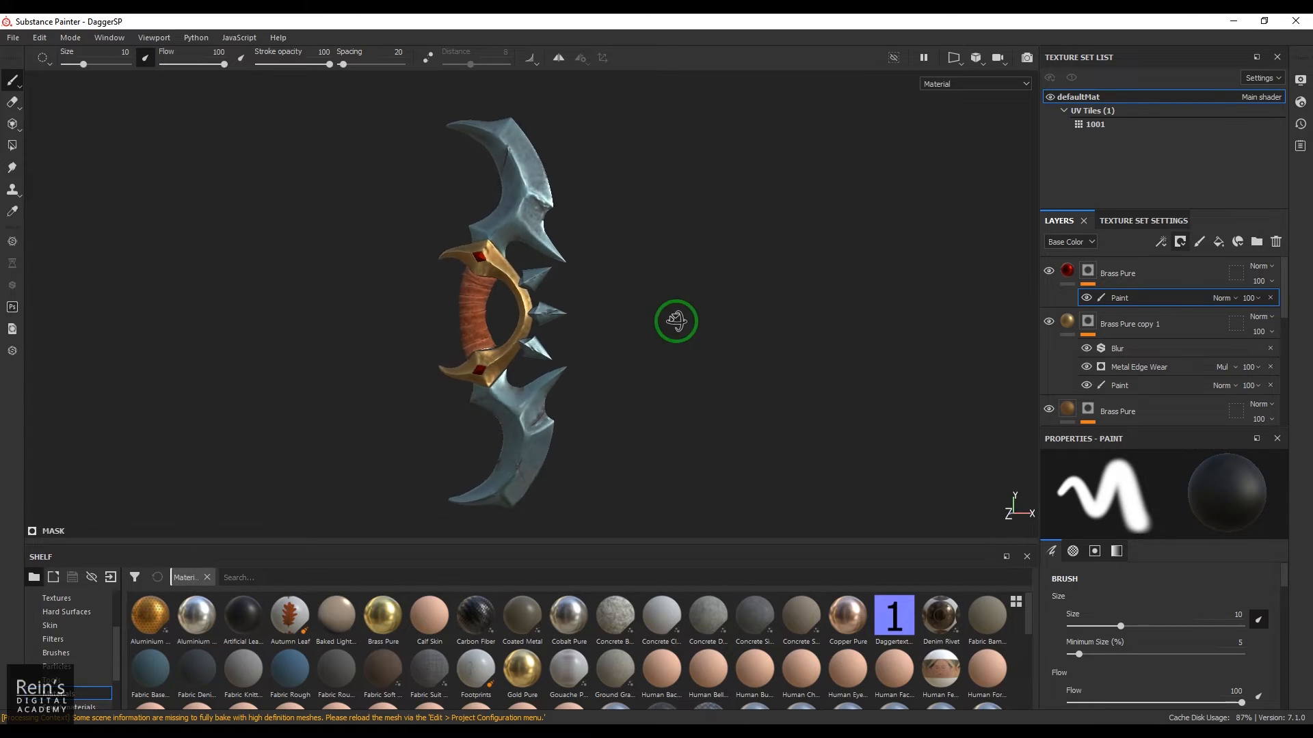
pyautogui.click(1119, 272)
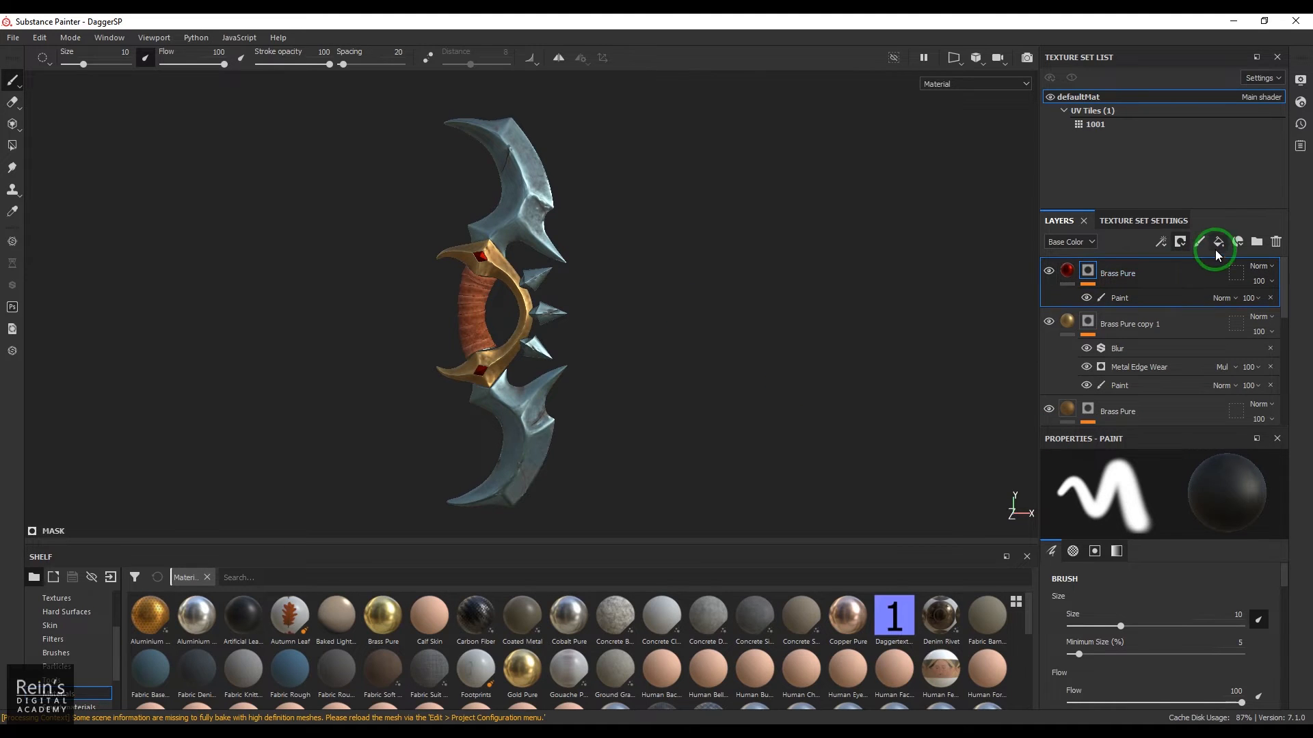
pyautogui.click(1218, 240)
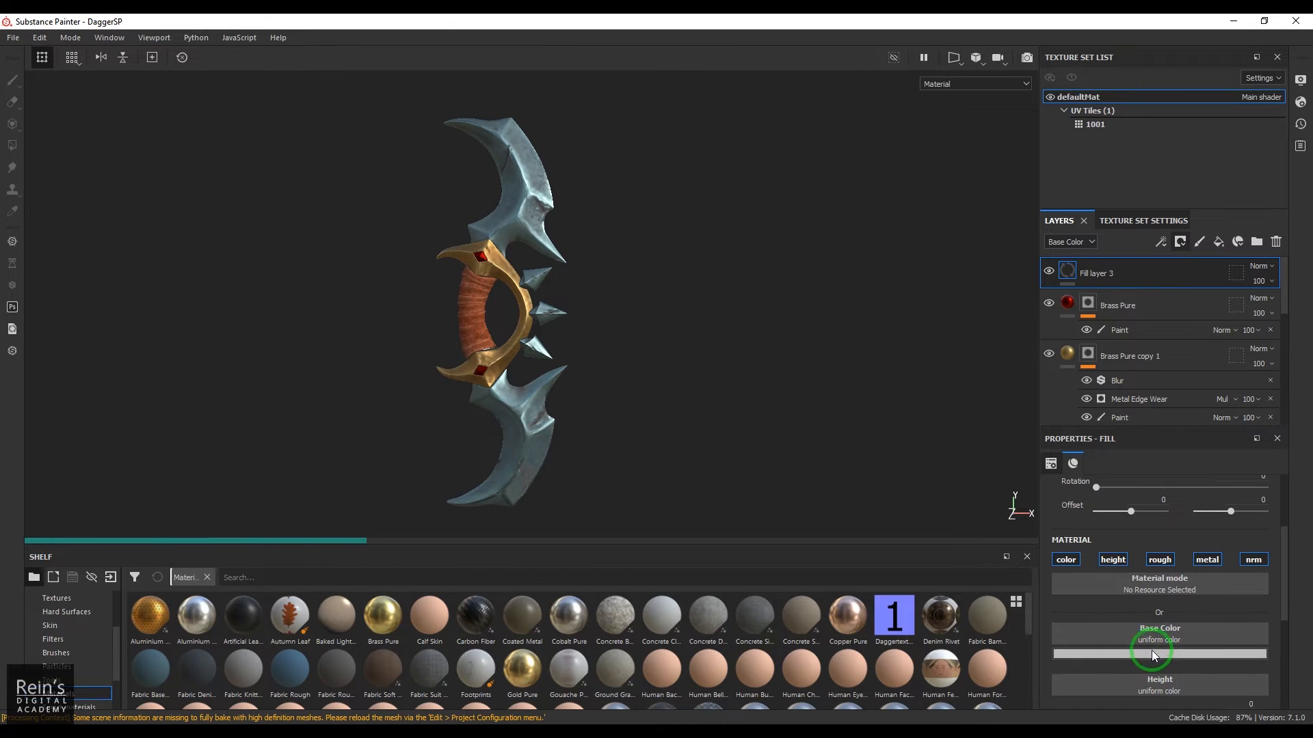
pyautogui.click(1160, 651)
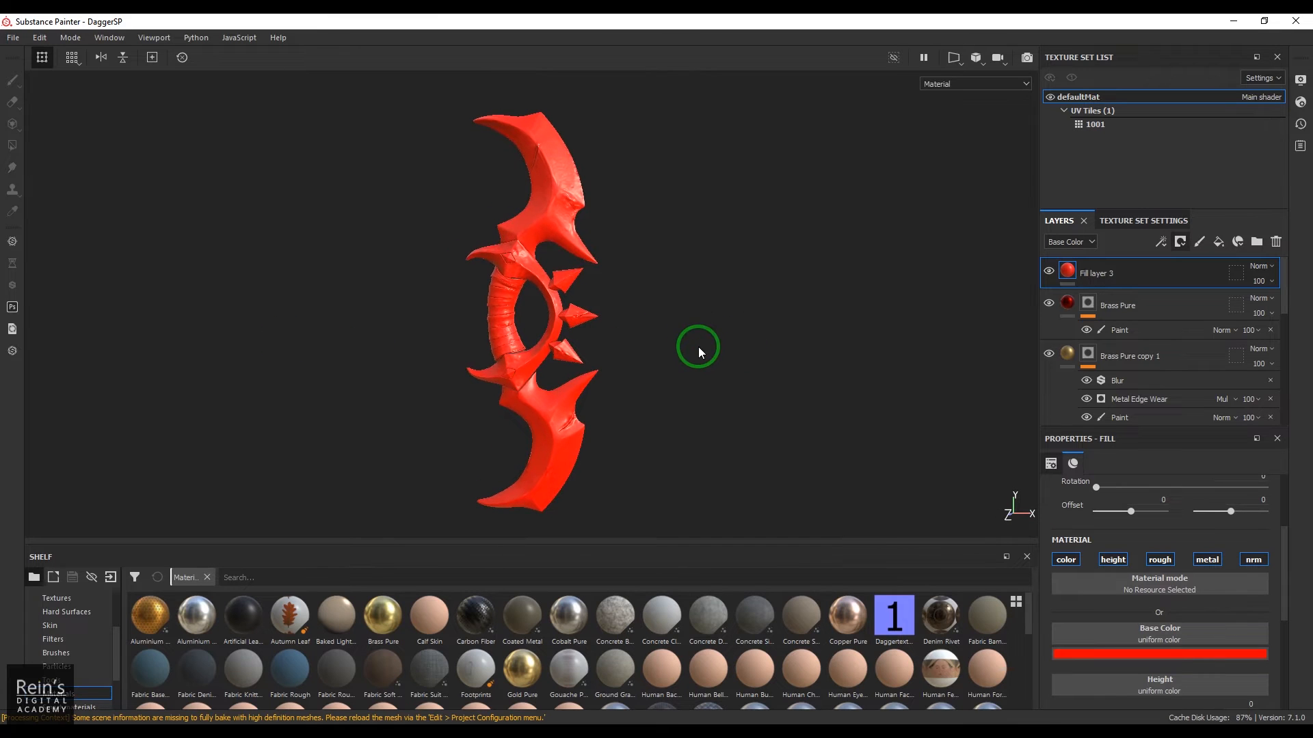
pyautogui.moveTo(818, 361)
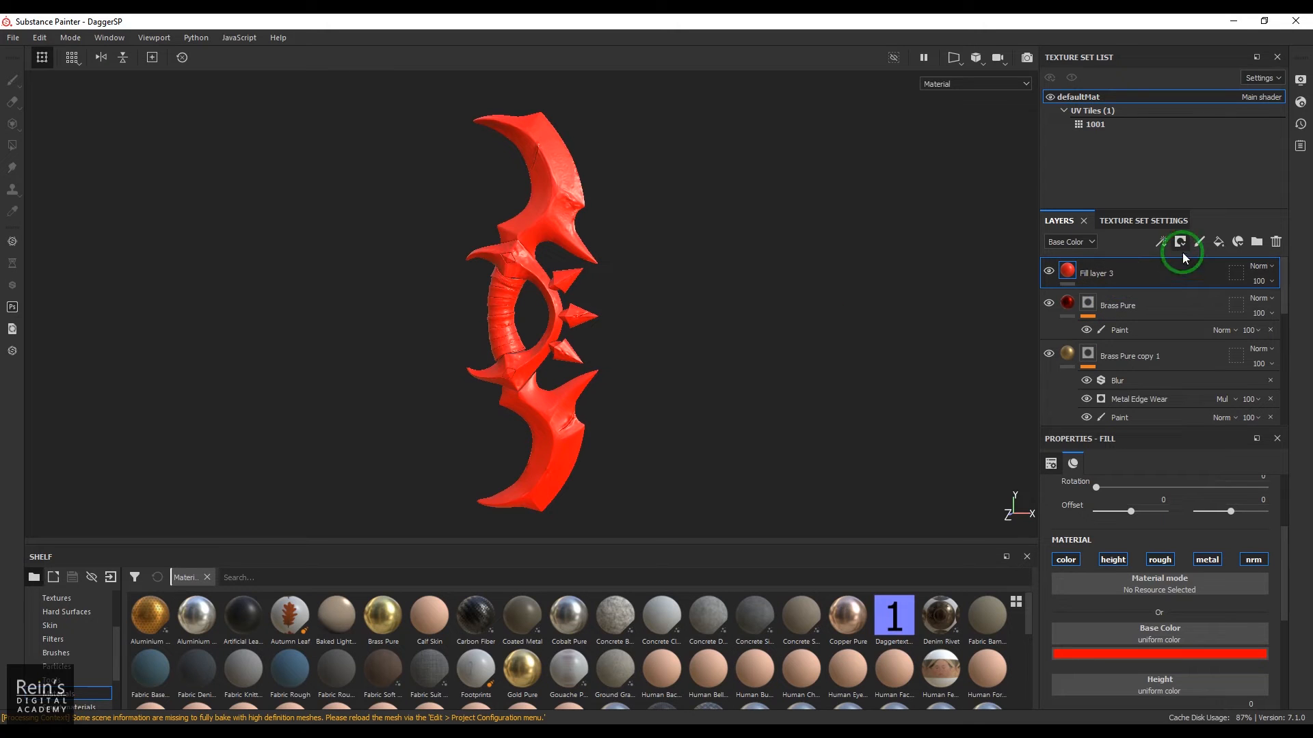
# Step: Give the red fill a white mask with a Fill effect using the Circles pattern, Invert set to True
pyautogui.click(1180, 241)
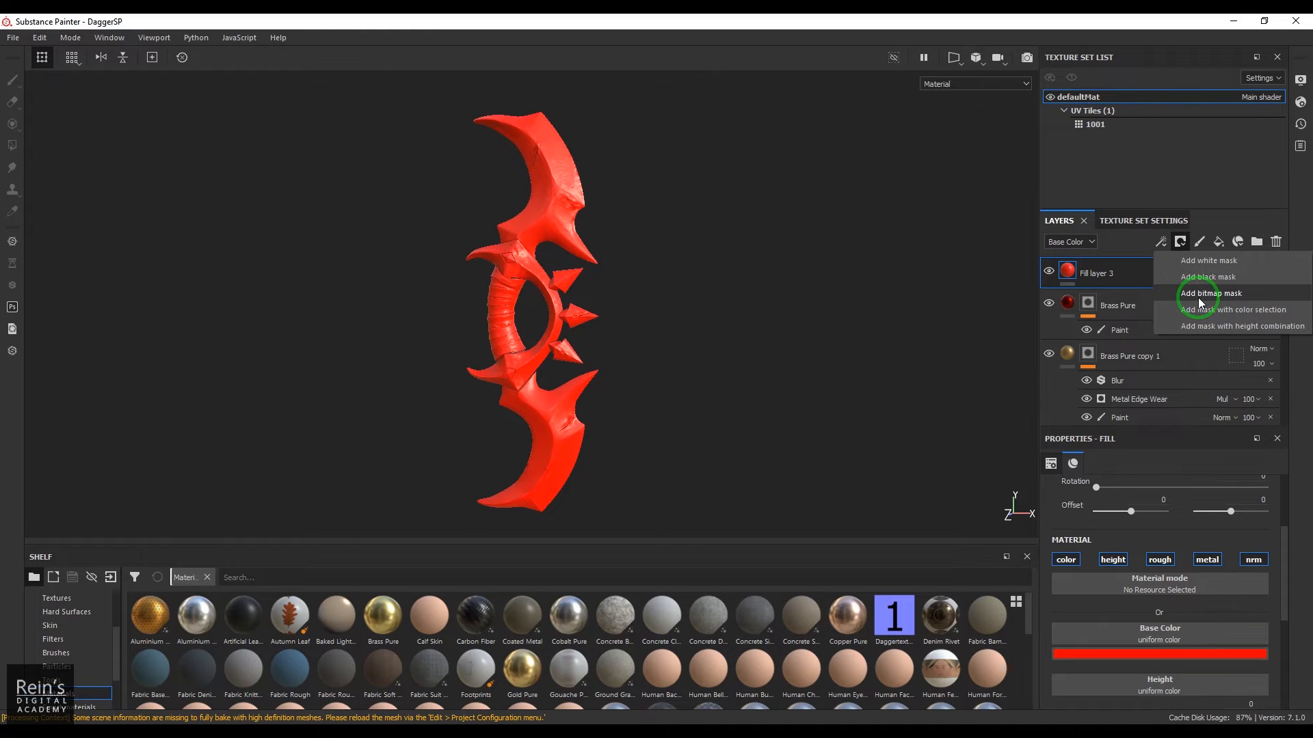
pyautogui.moveTo(1215, 260)
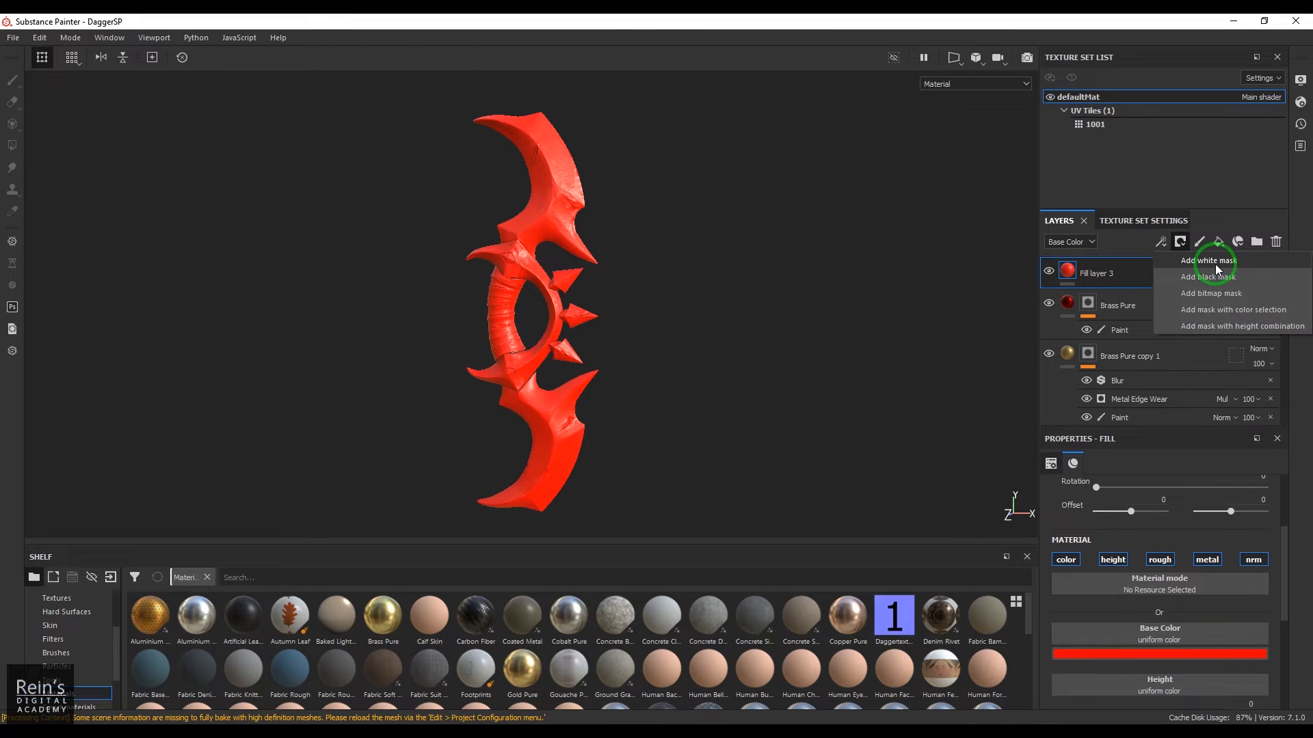
pyautogui.click(1206, 277)
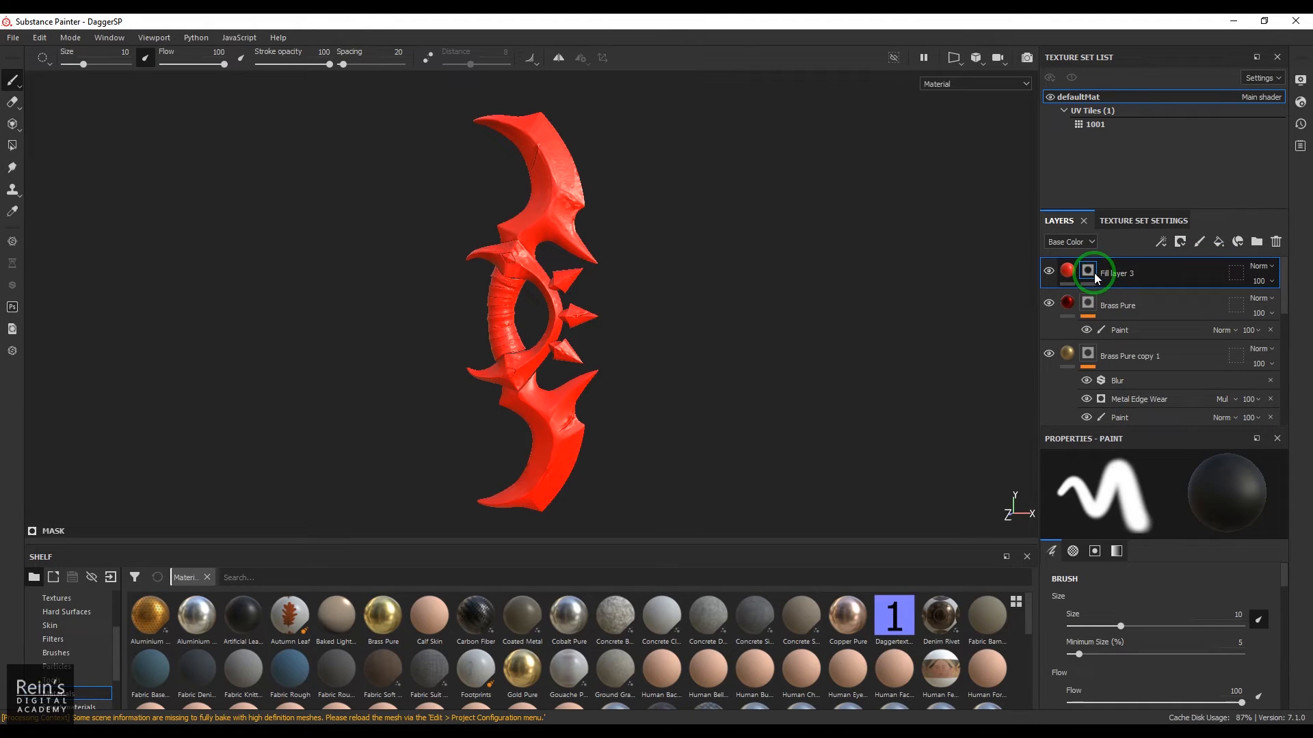
pyautogui.click(1161, 241)
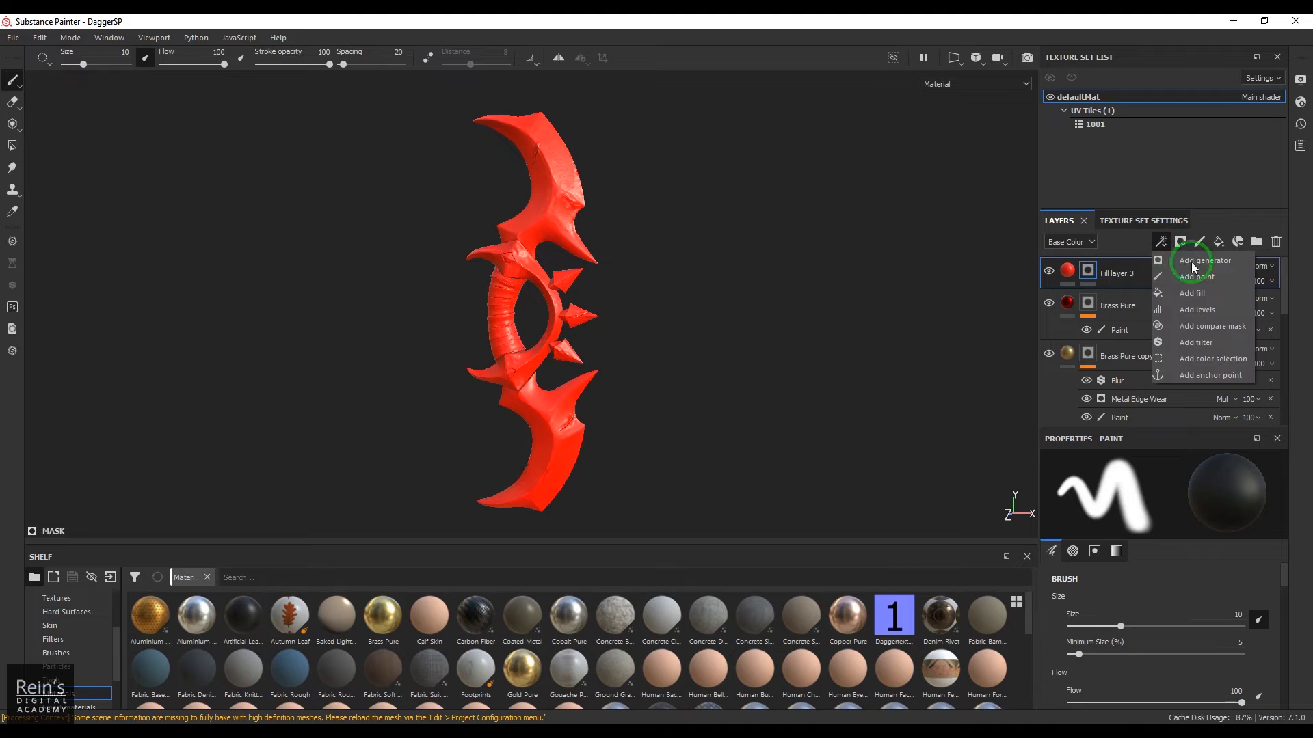
pyautogui.moveTo(1201, 292)
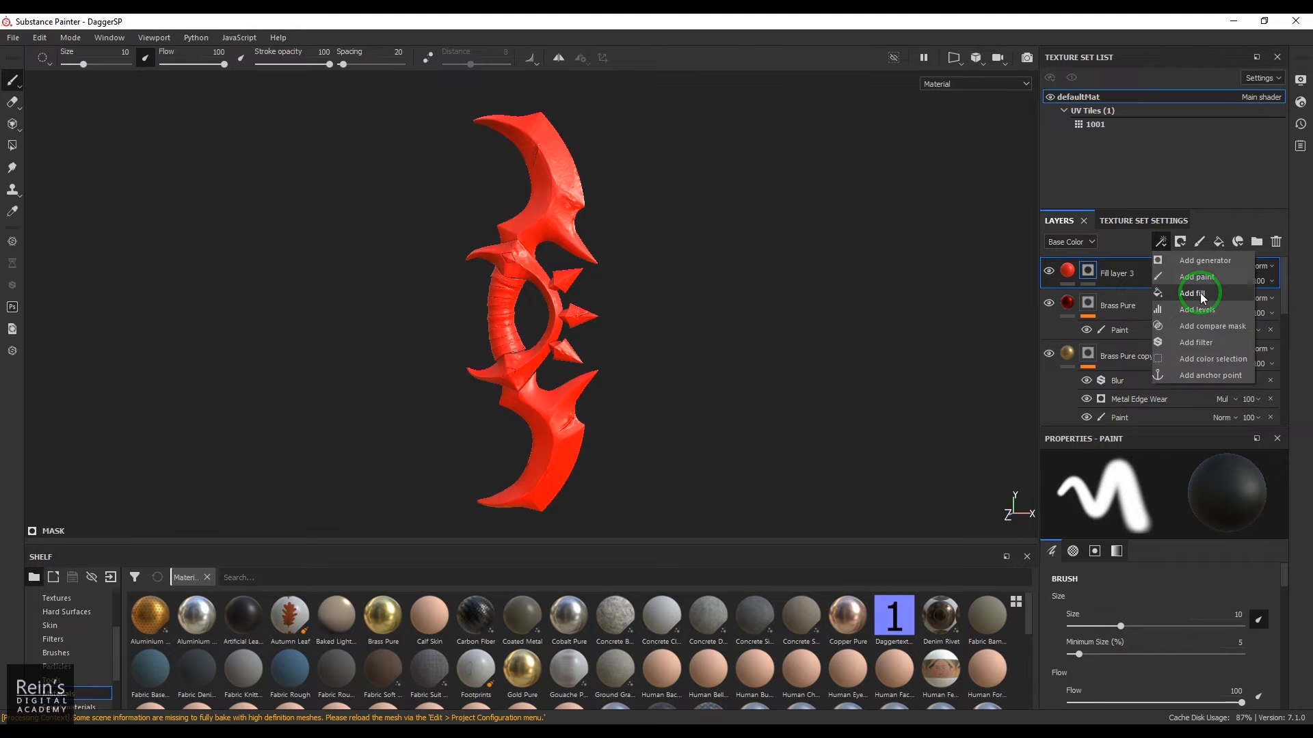
pyautogui.click(1192, 293)
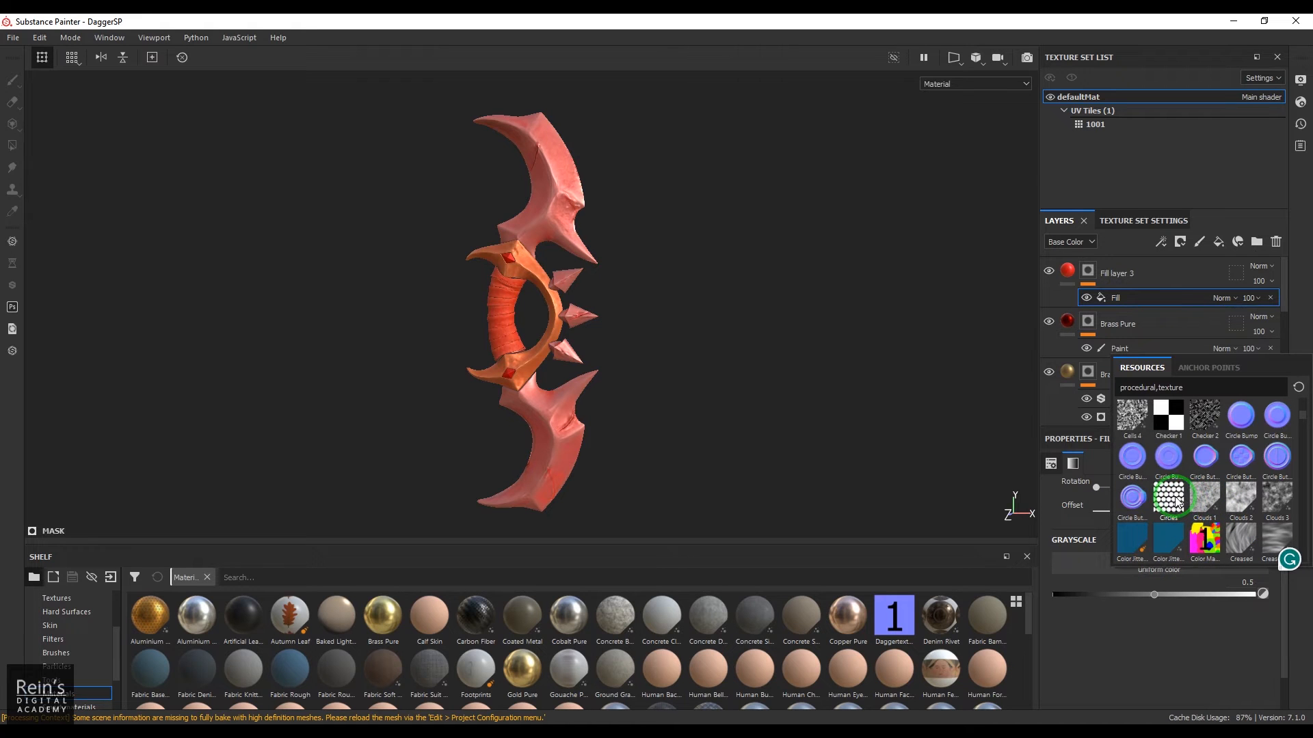
pyautogui.click(1168, 497)
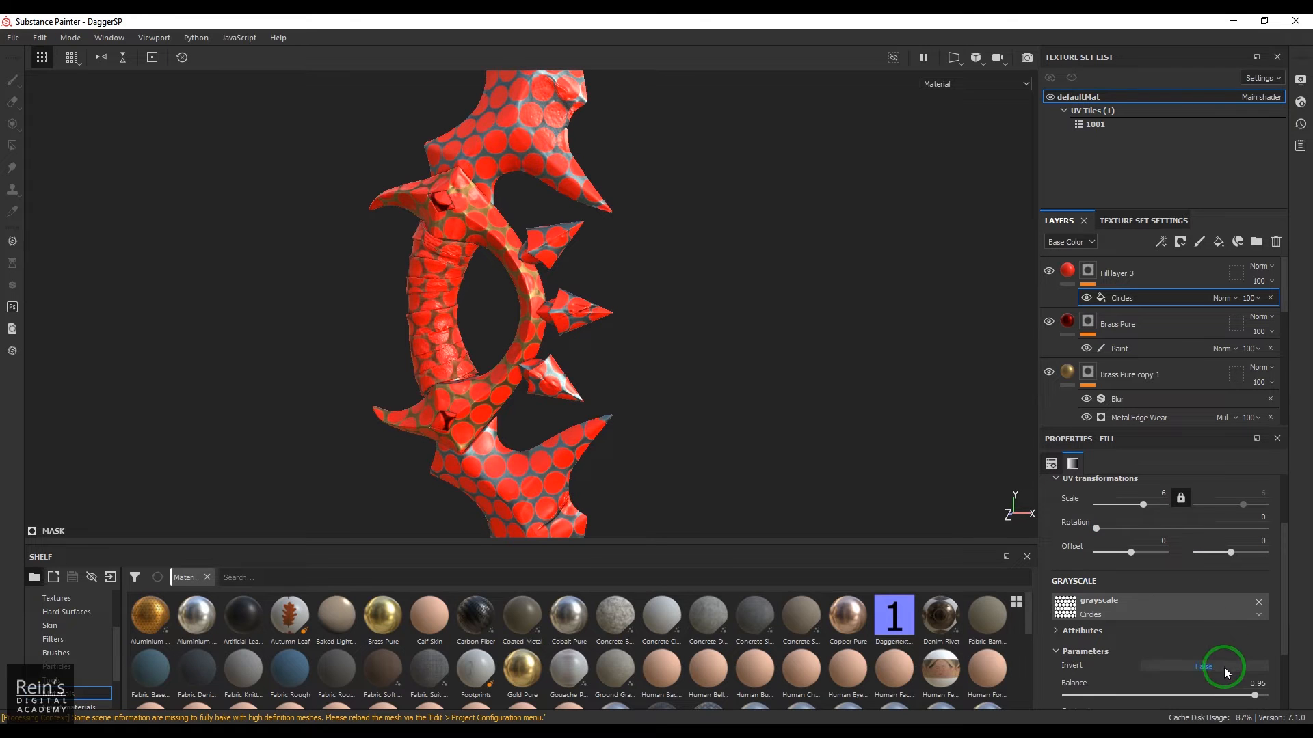
pyautogui.click(1203, 665)
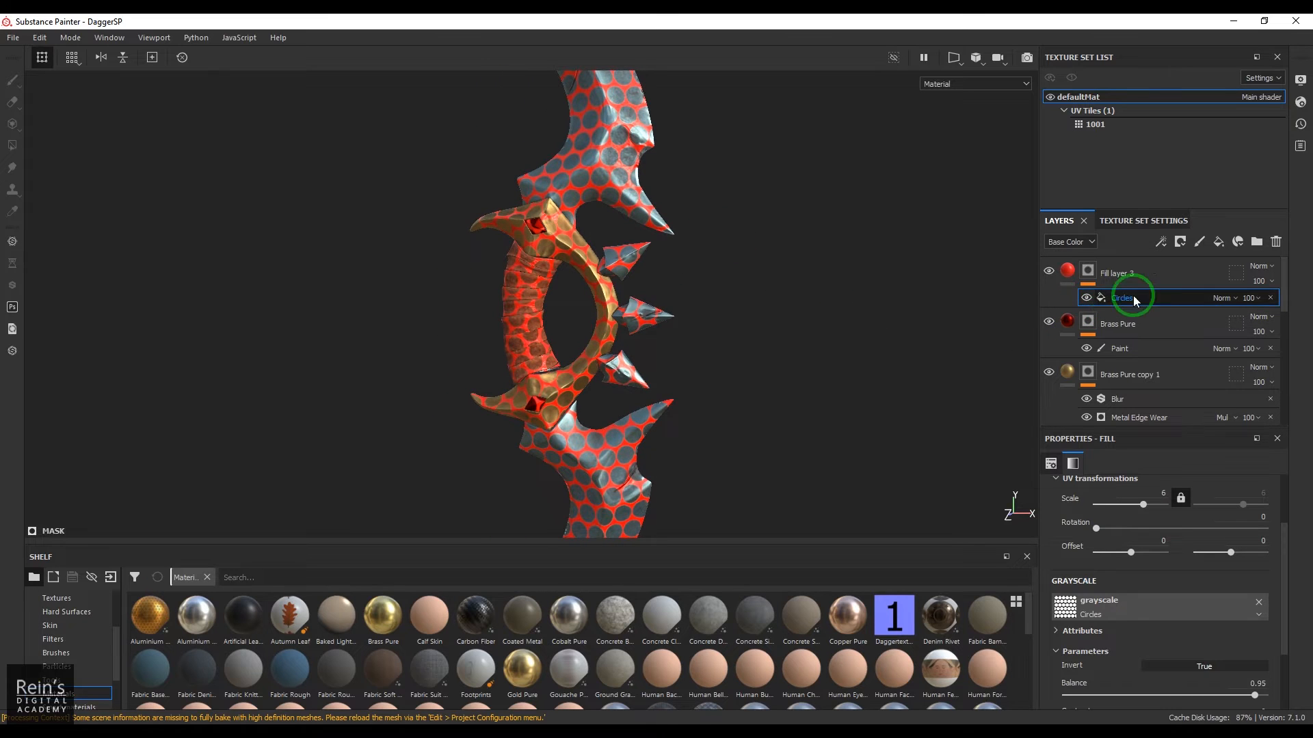
# Step: Delete the Circles mask, add a Fabric Diamond Alternate bitmap mask and raise its UV Scale to 6
pyautogui.click(1178, 241)
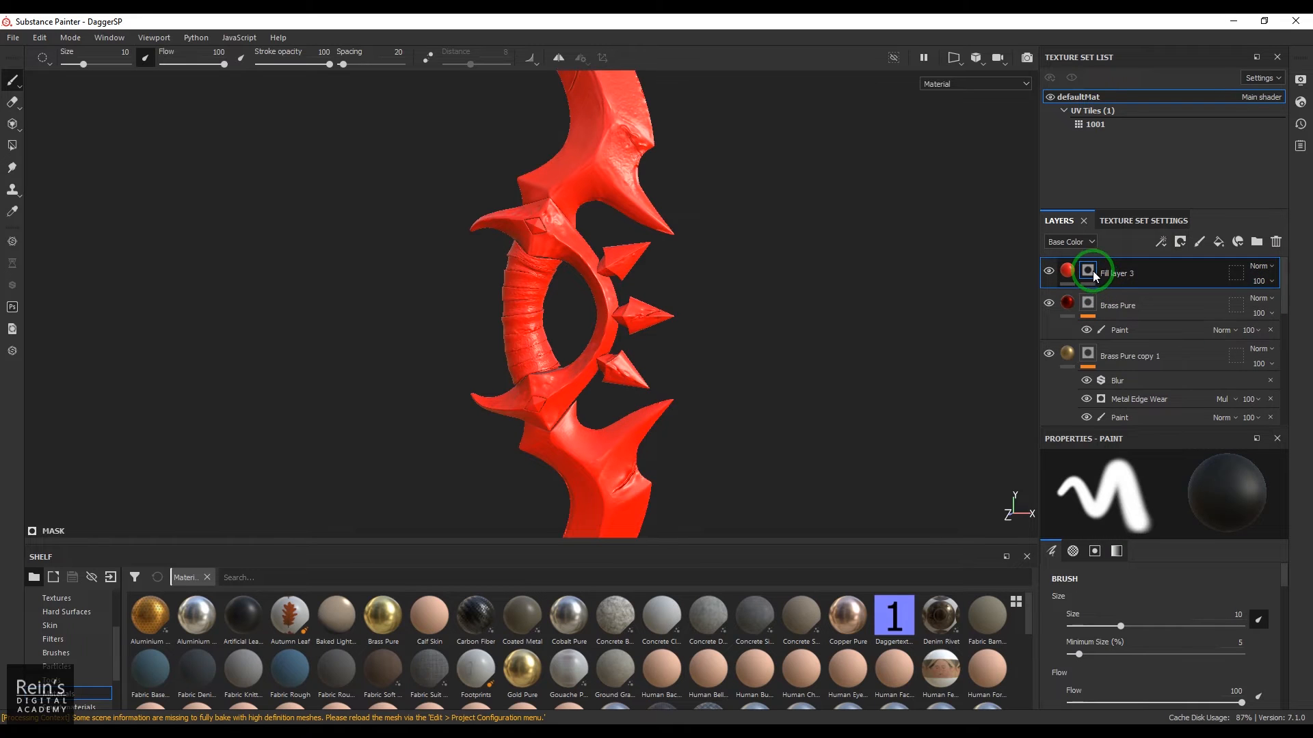
pyautogui.rightClick(1085, 272)
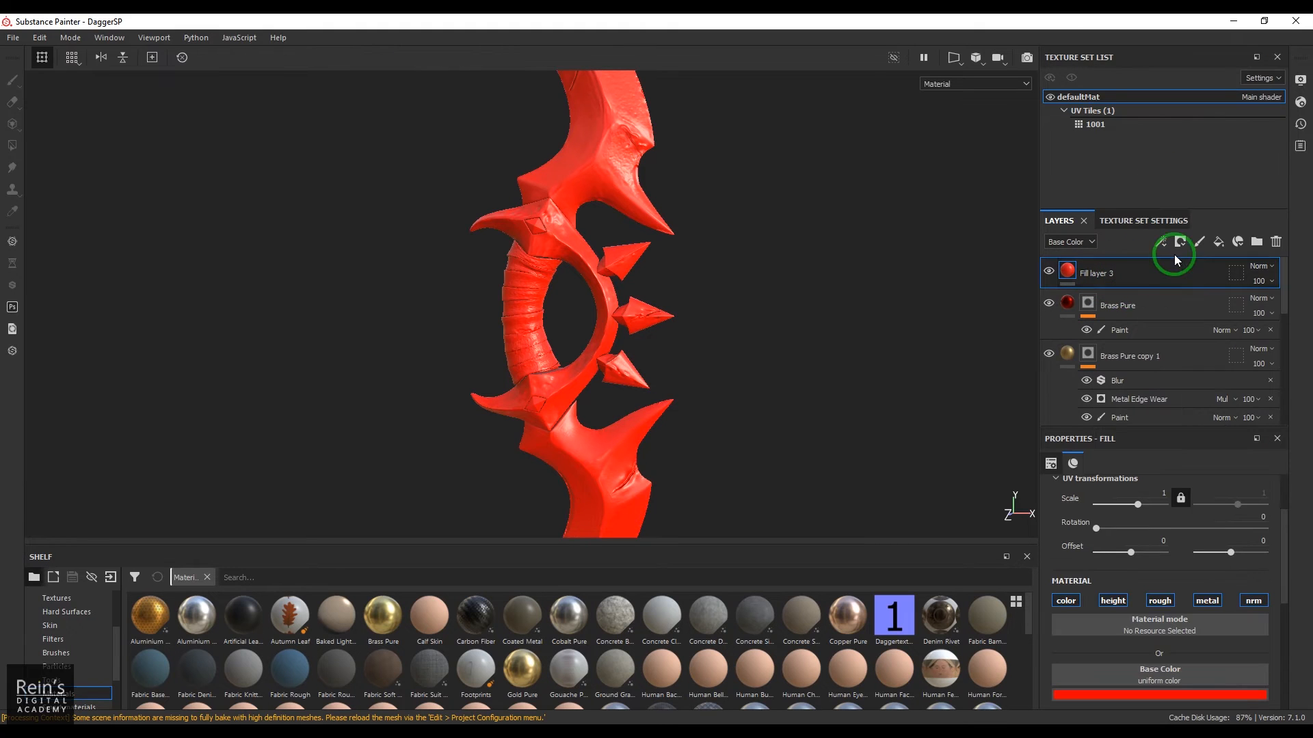
pyautogui.click(1179, 241)
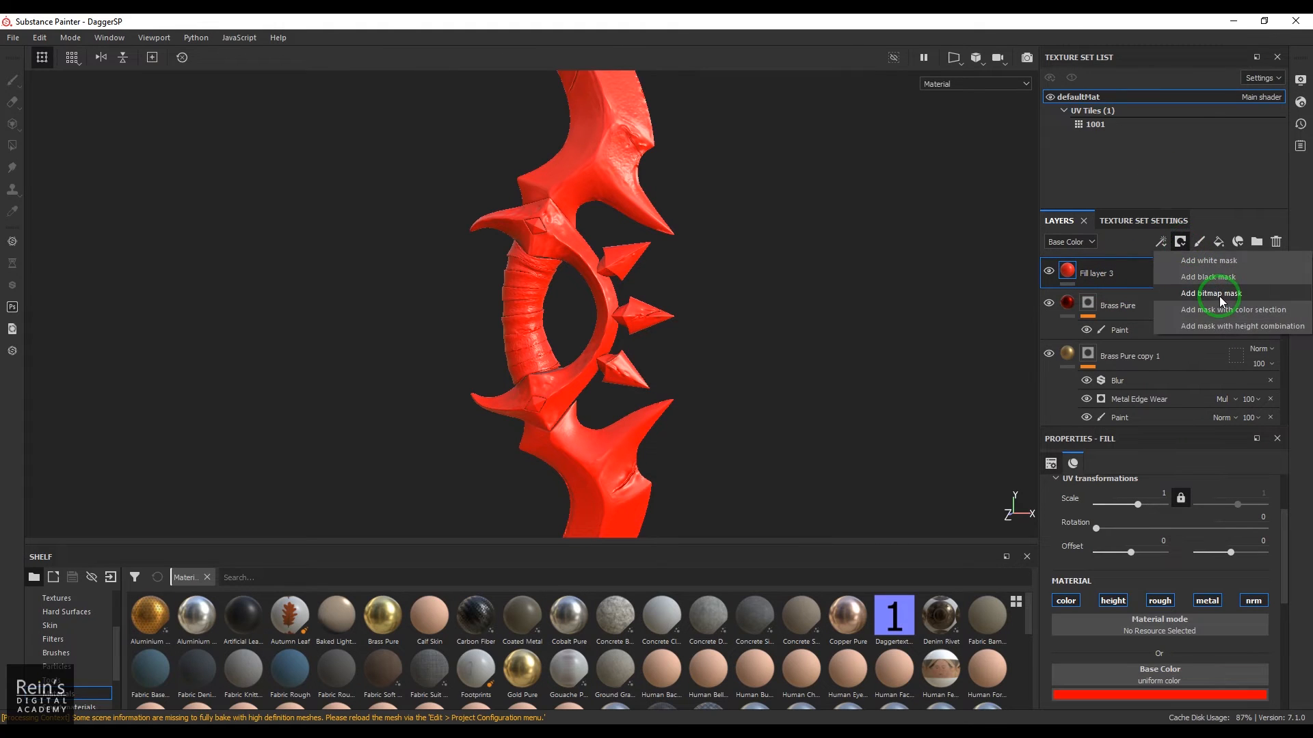
pyautogui.click(1210, 292)
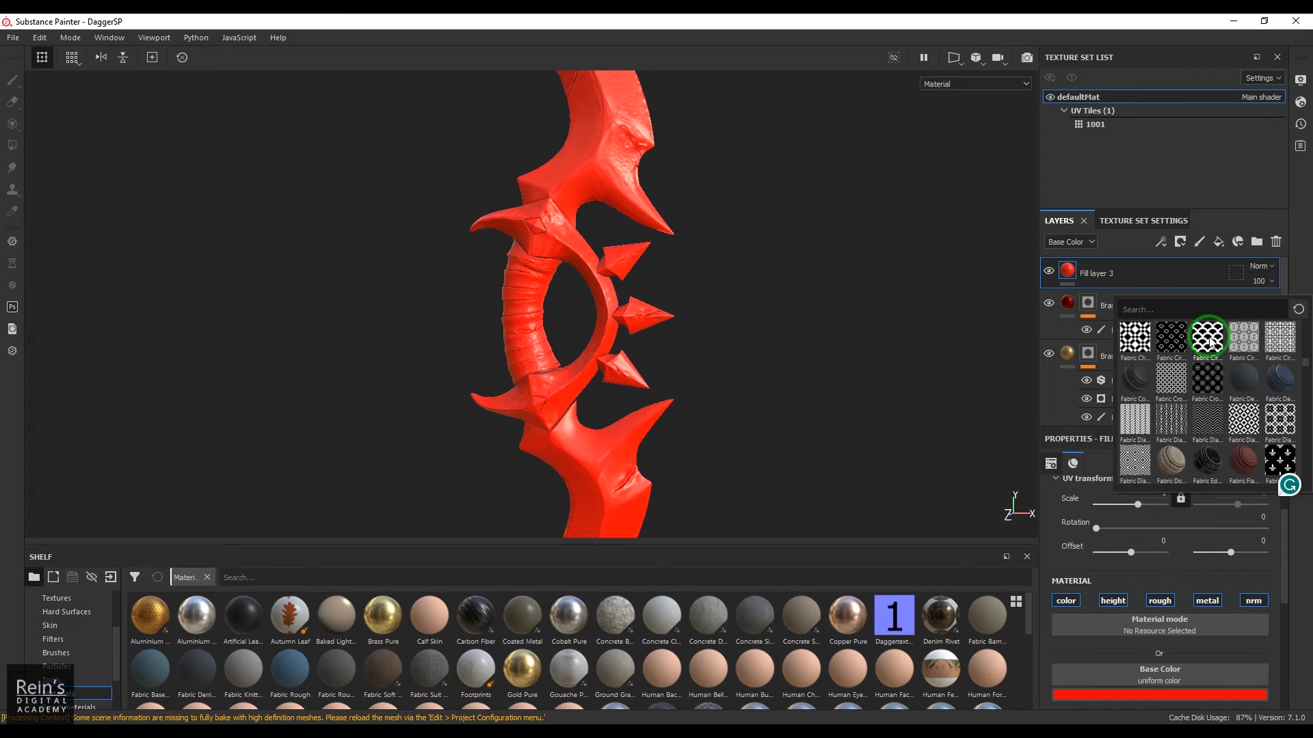
pyautogui.moveTo(1209, 338)
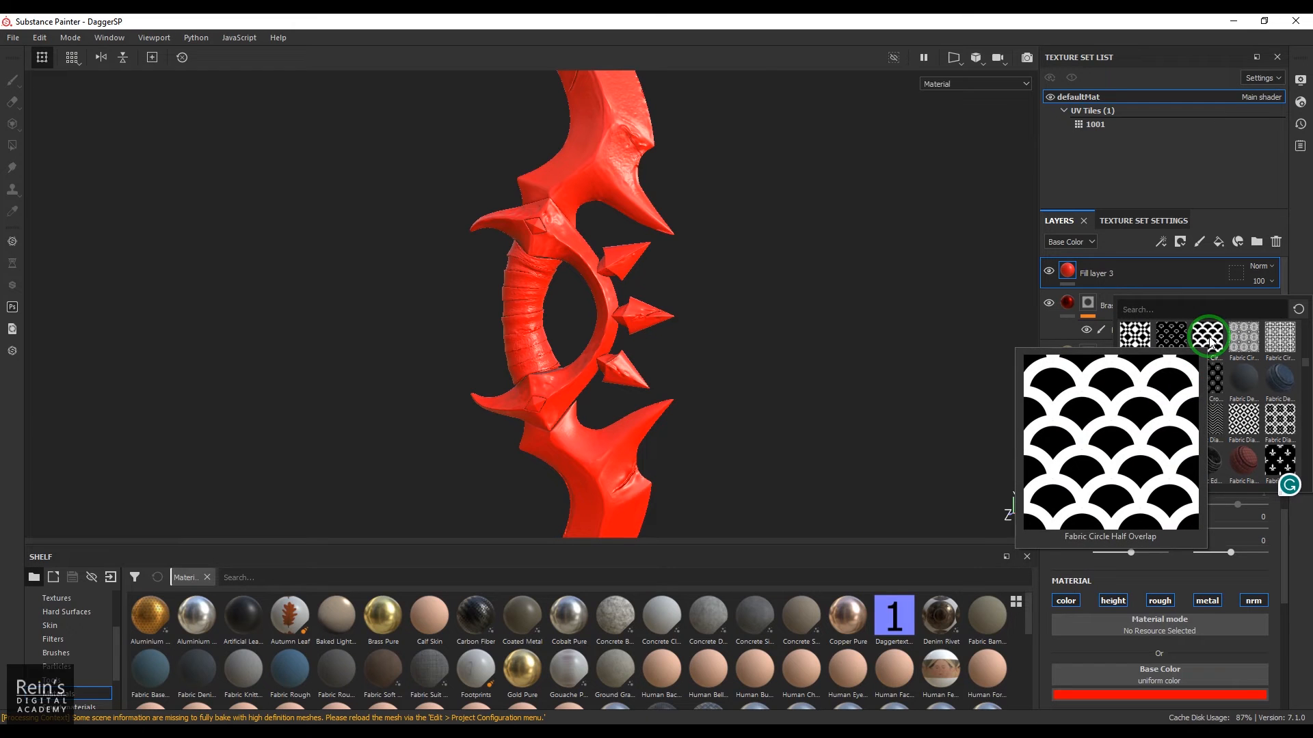
pyautogui.click(1206, 336)
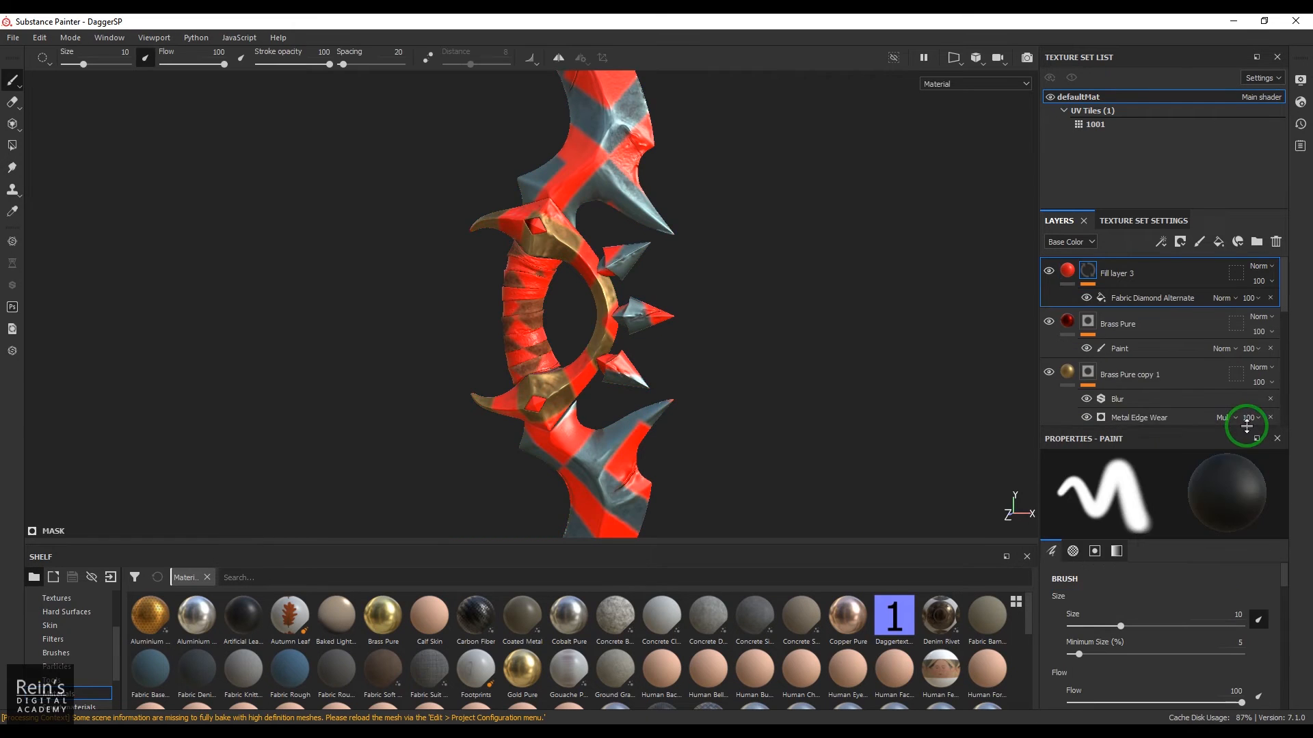
pyautogui.click(1151, 298)
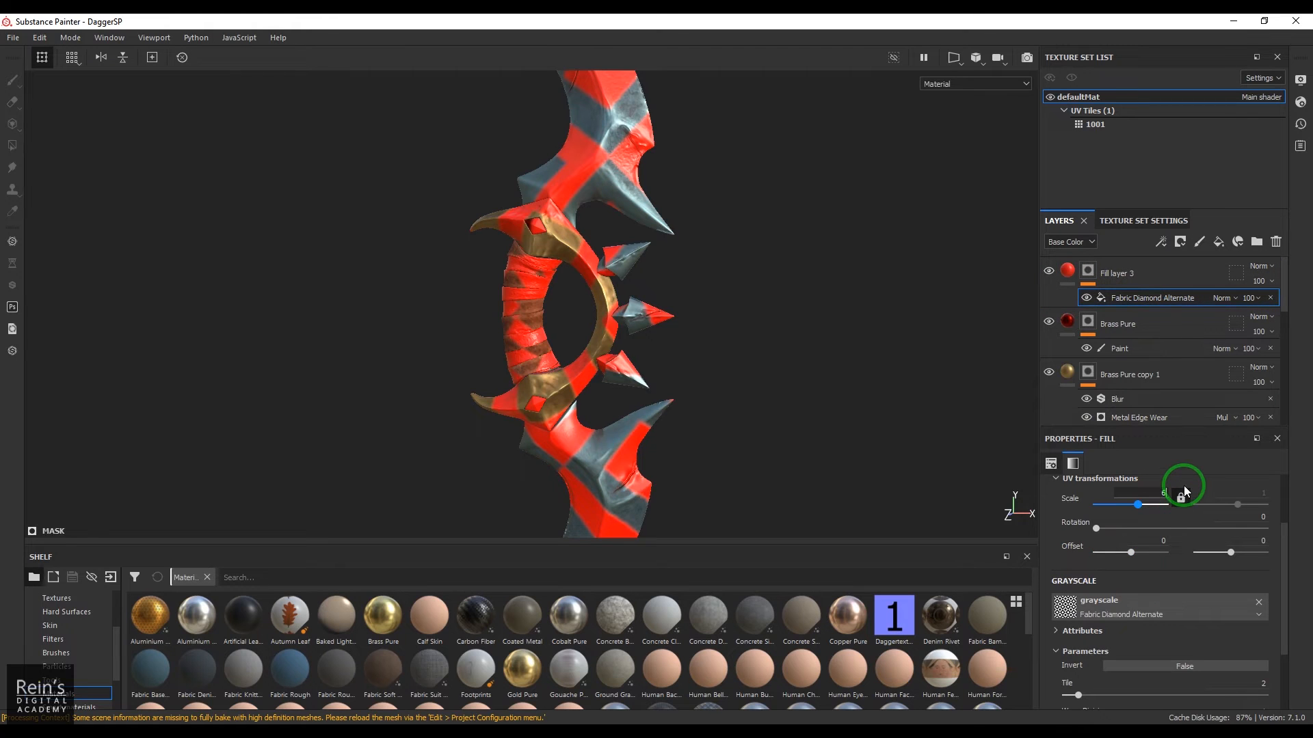
pyautogui.moveTo(1136, 504); pyautogui.dragTo(1151, 505)
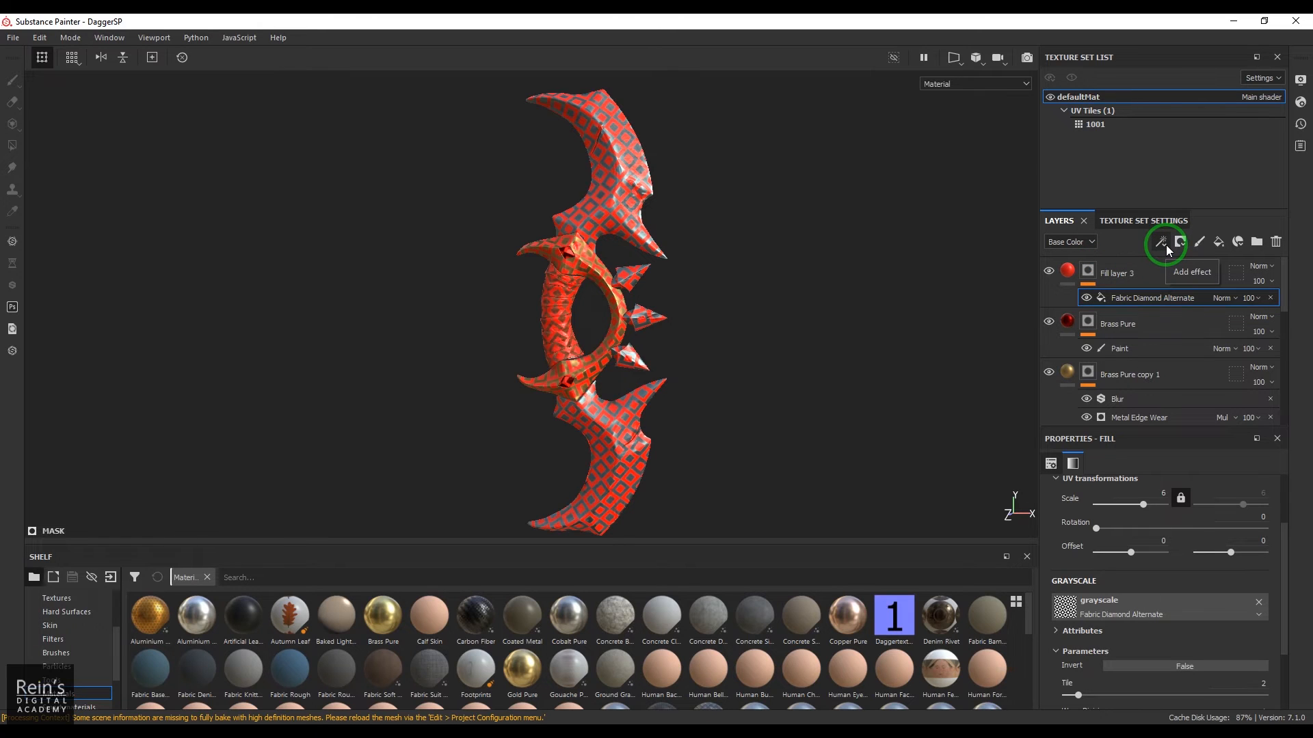
# Step: Remove the fill's mask, show the ID map in the viewport and open Bake Mesh Maps from Texture Set Settings
pyautogui.click(1064, 608)
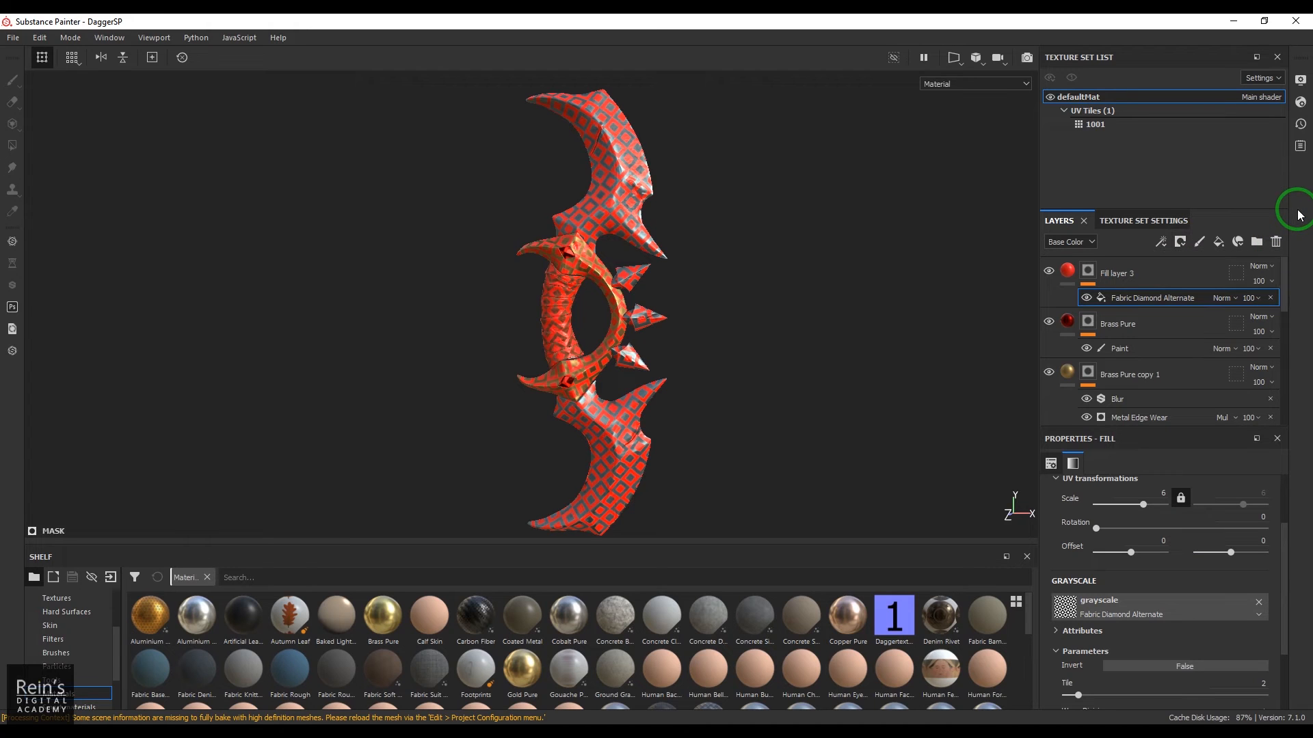
pyautogui.click(1117, 272)
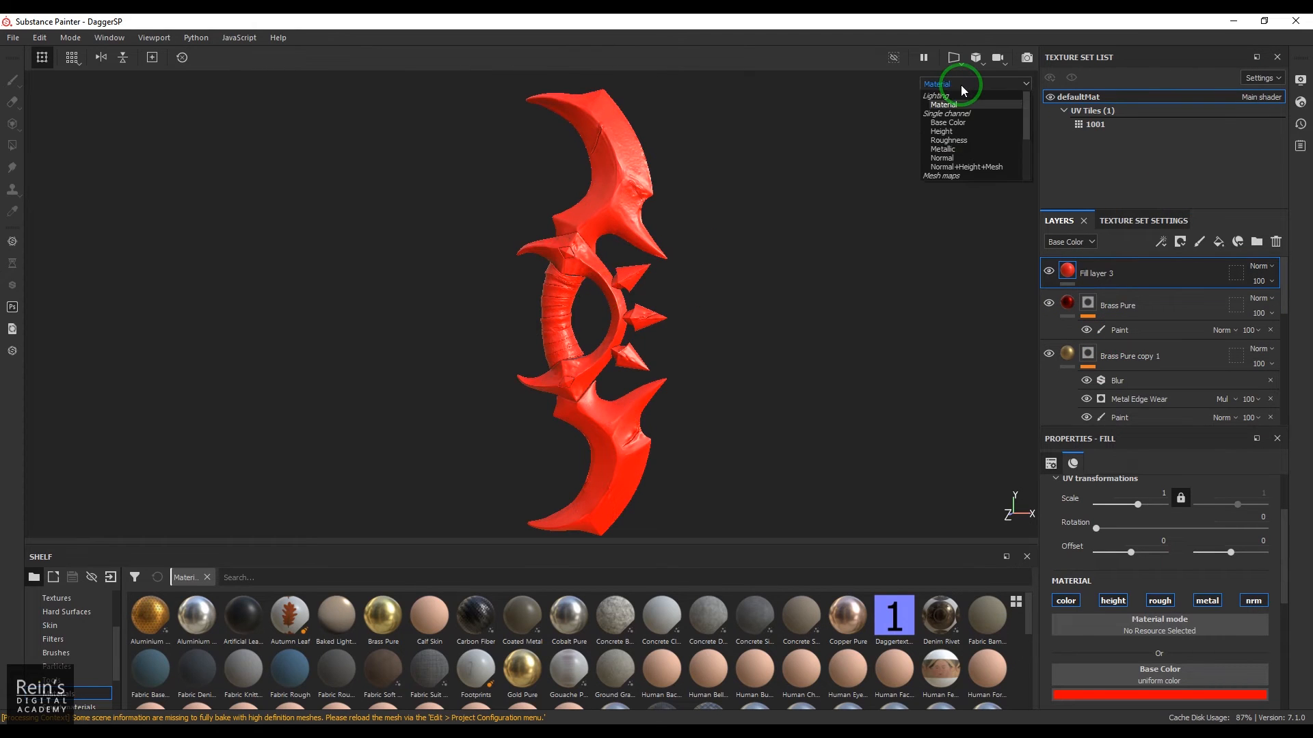
pyautogui.click(973, 83)
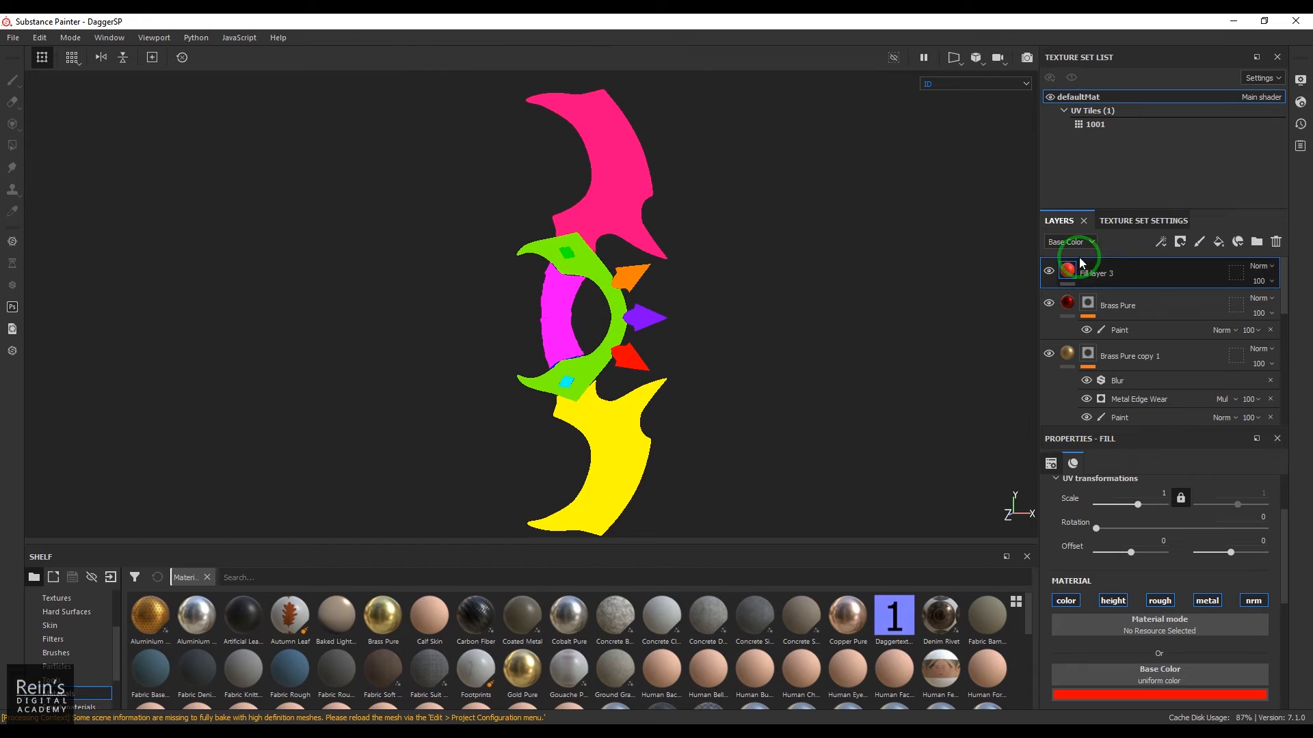
pyautogui.click(1143, 221)
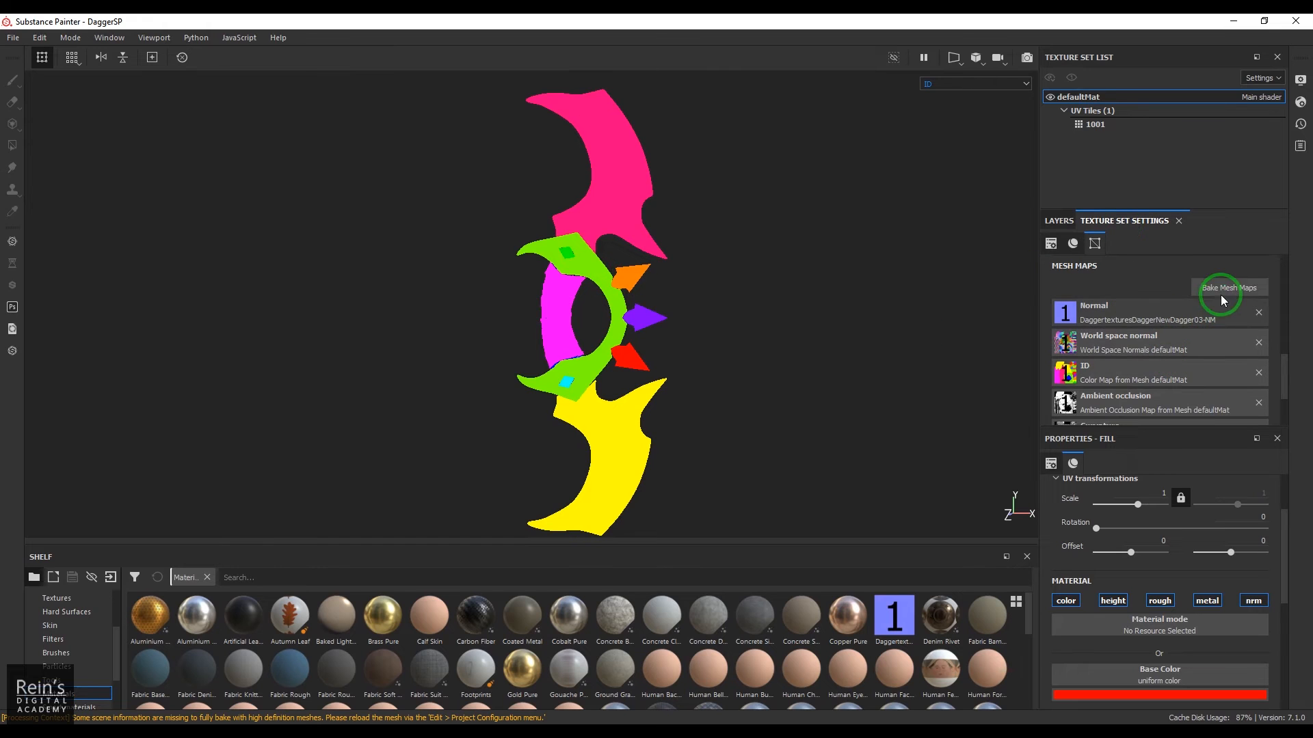
pyautogui.moveTo(1111, 230)
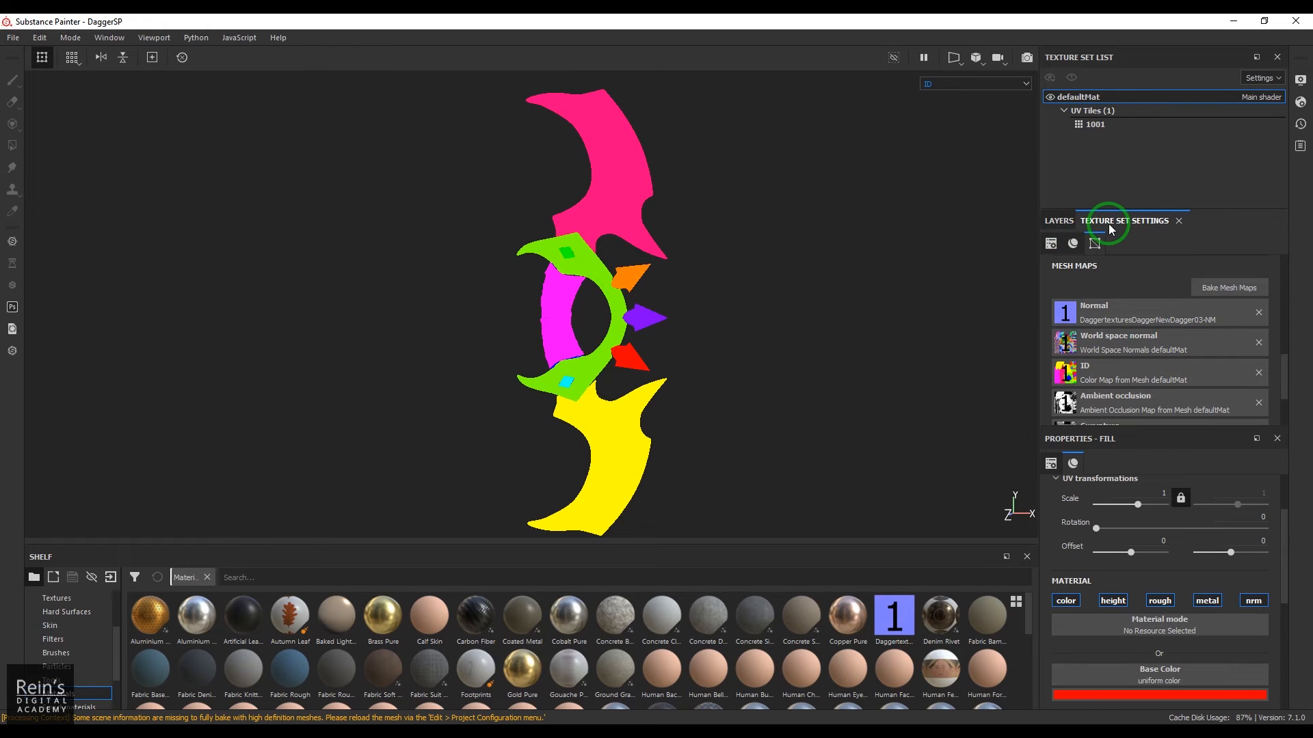
pyautogui.click(1228, 287)
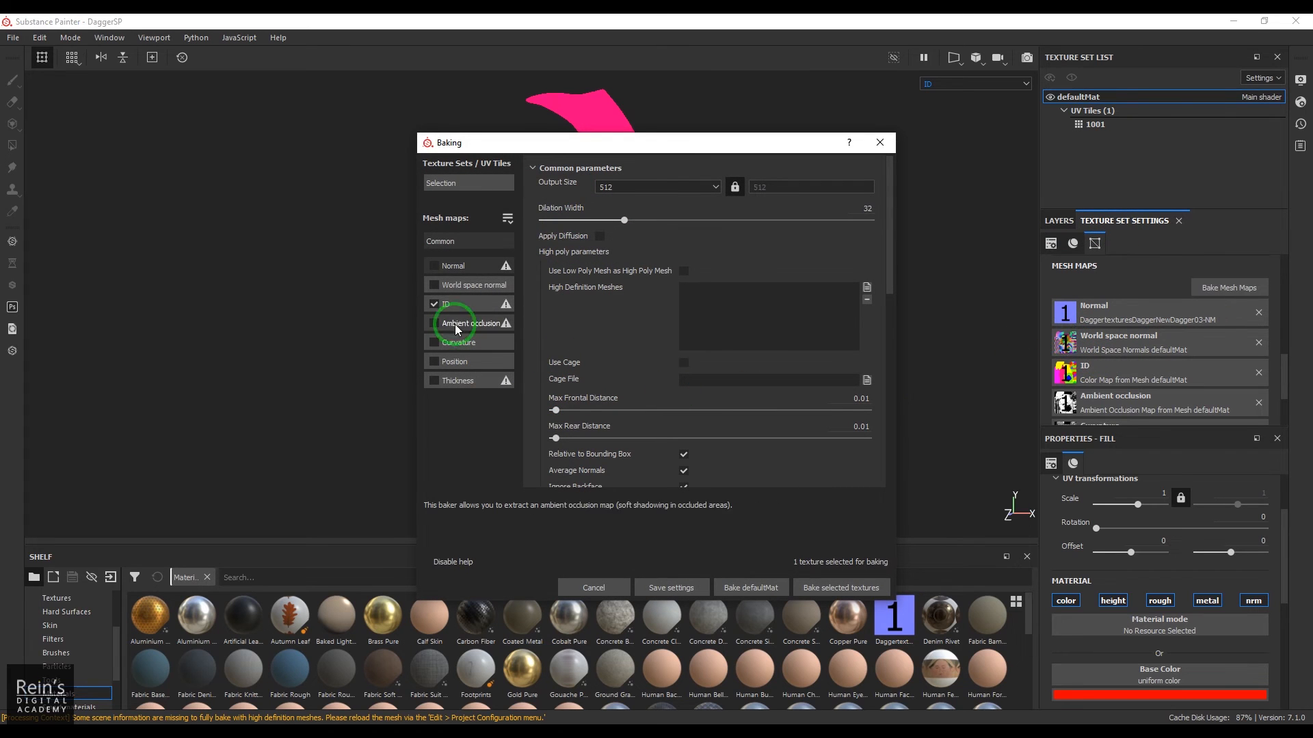
# Step: Check only the ID map for baking, keeping Mesh ID / Polygroup as the colour source
pyautogui.click(434, 303)
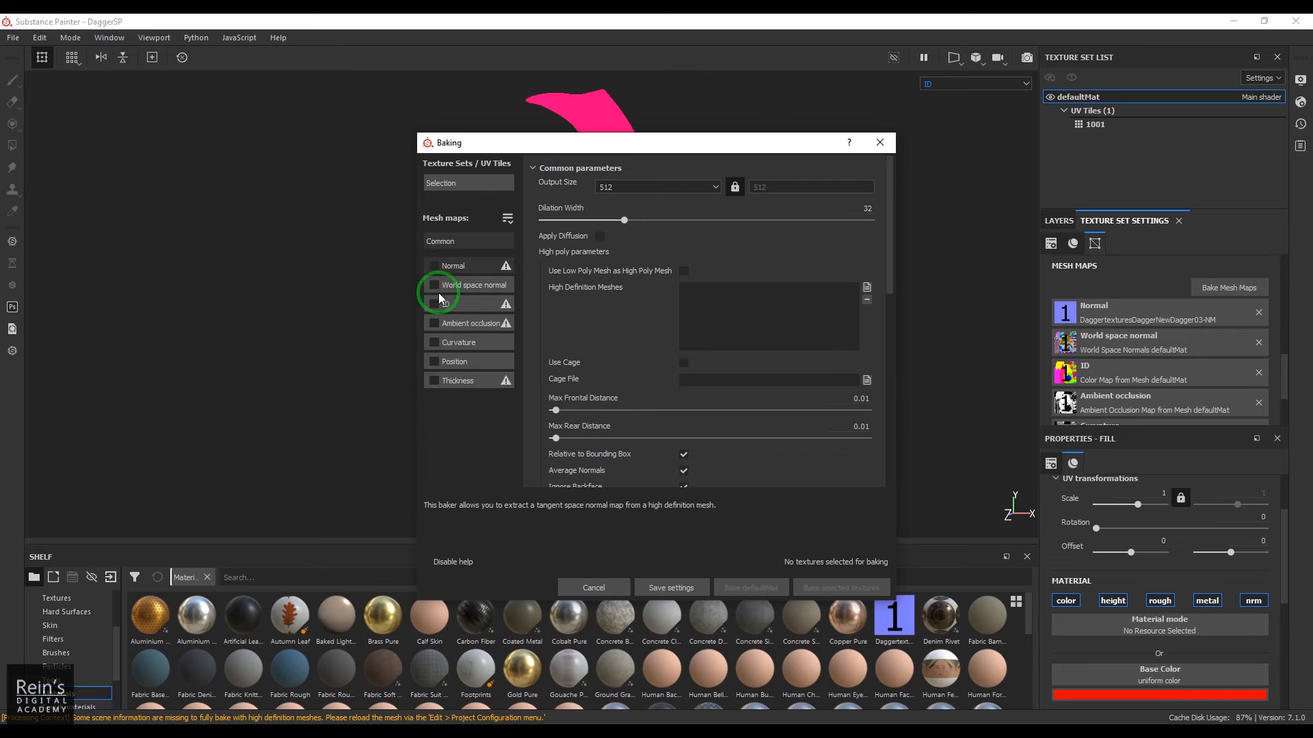
pyautogui.click(446, 303)
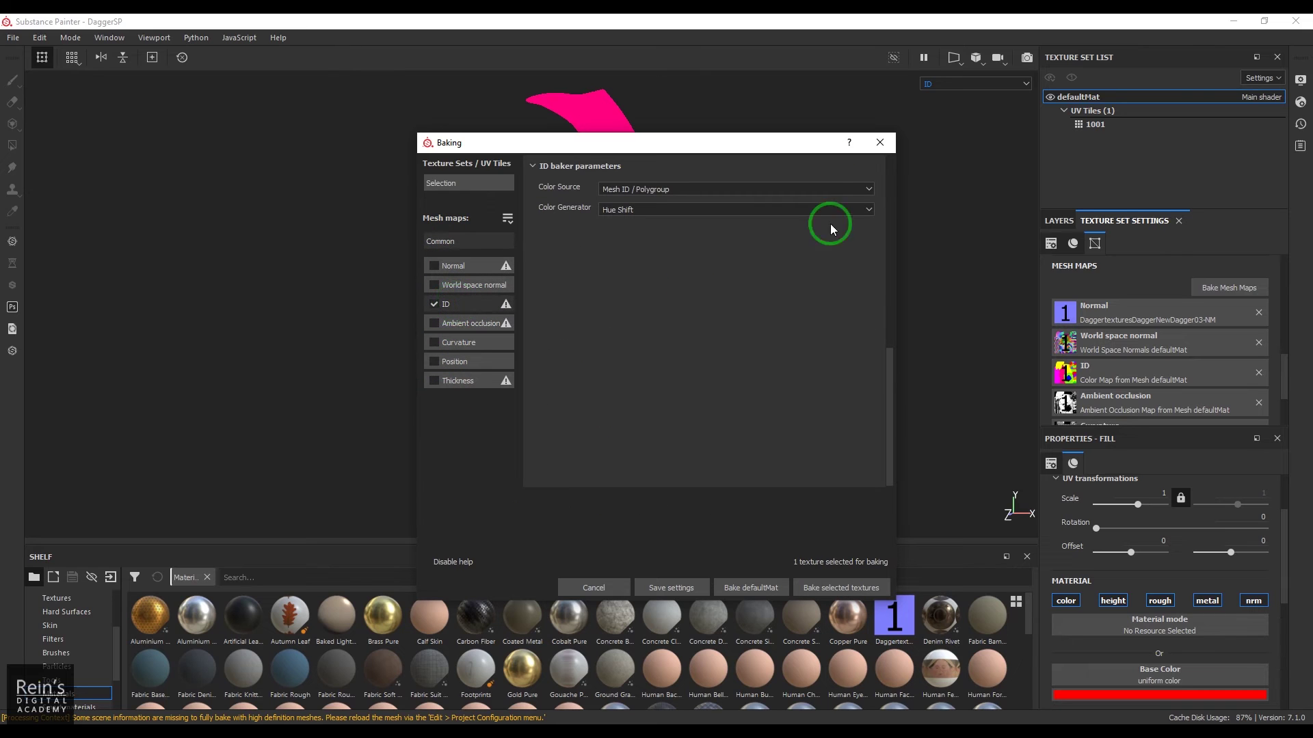
pyautogui.click(734, 188)
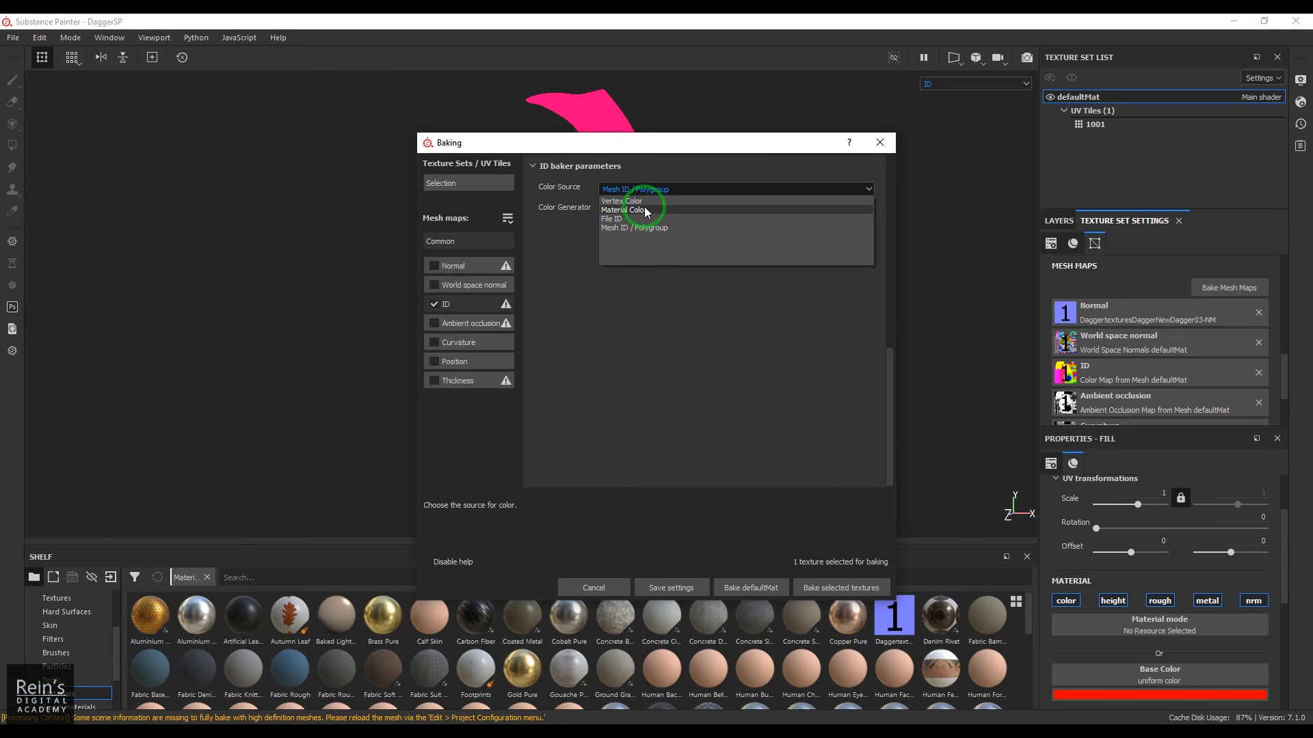
pyautogui.moveTo(651, 219)
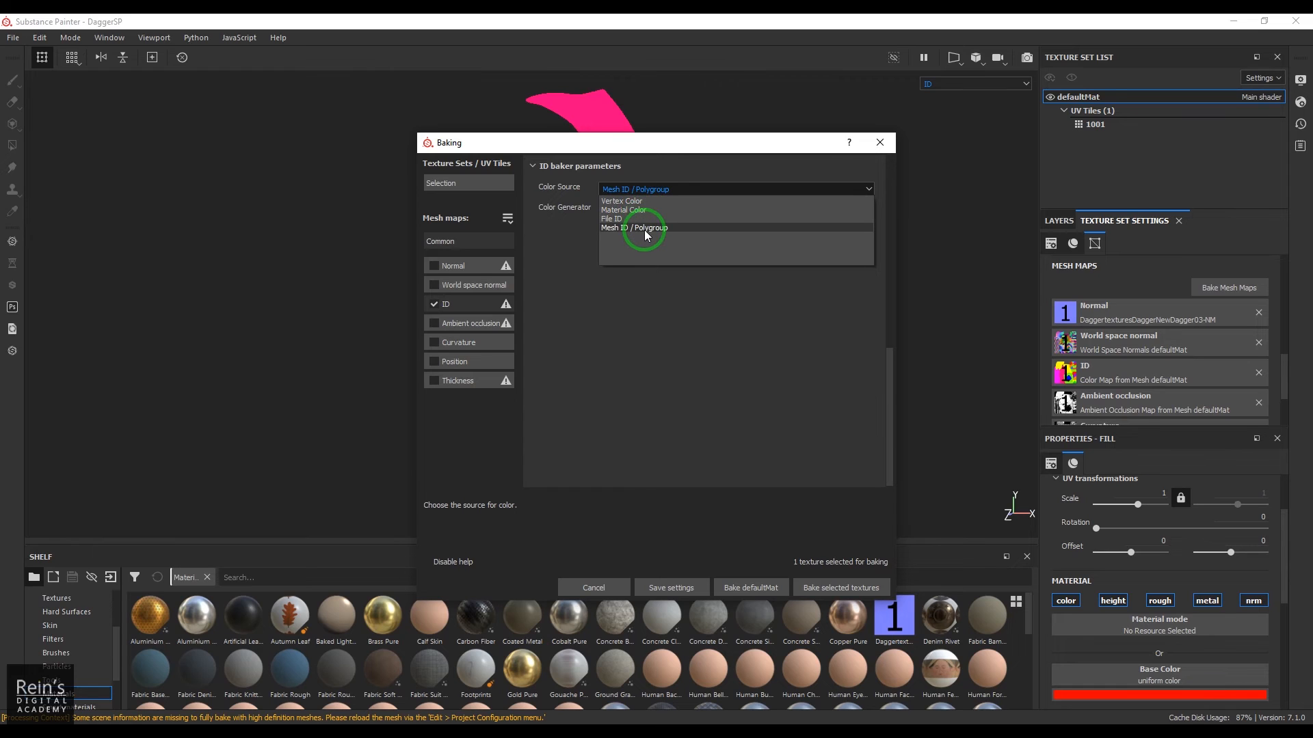
pyautogui.click(637, 227)
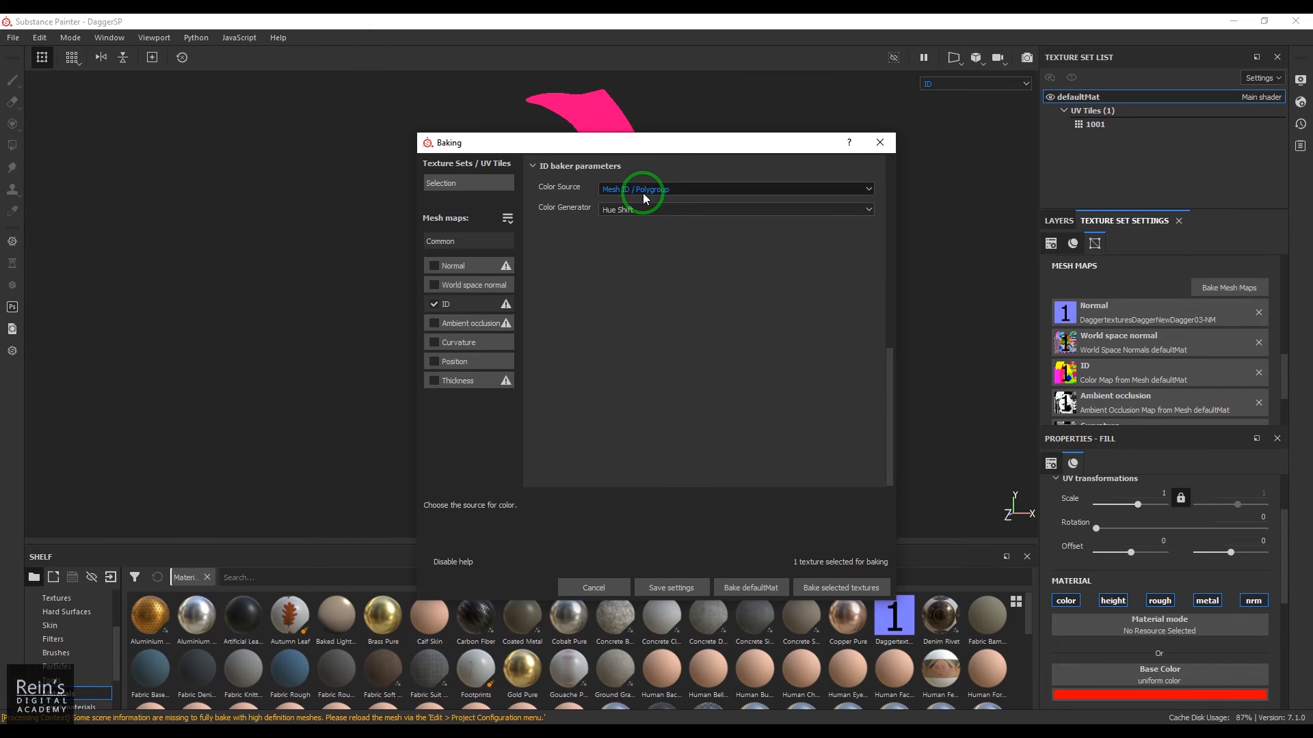
# Step: Set the ID colour generator to Random and confirm the baking settings
pyautogui.click(735, 209)
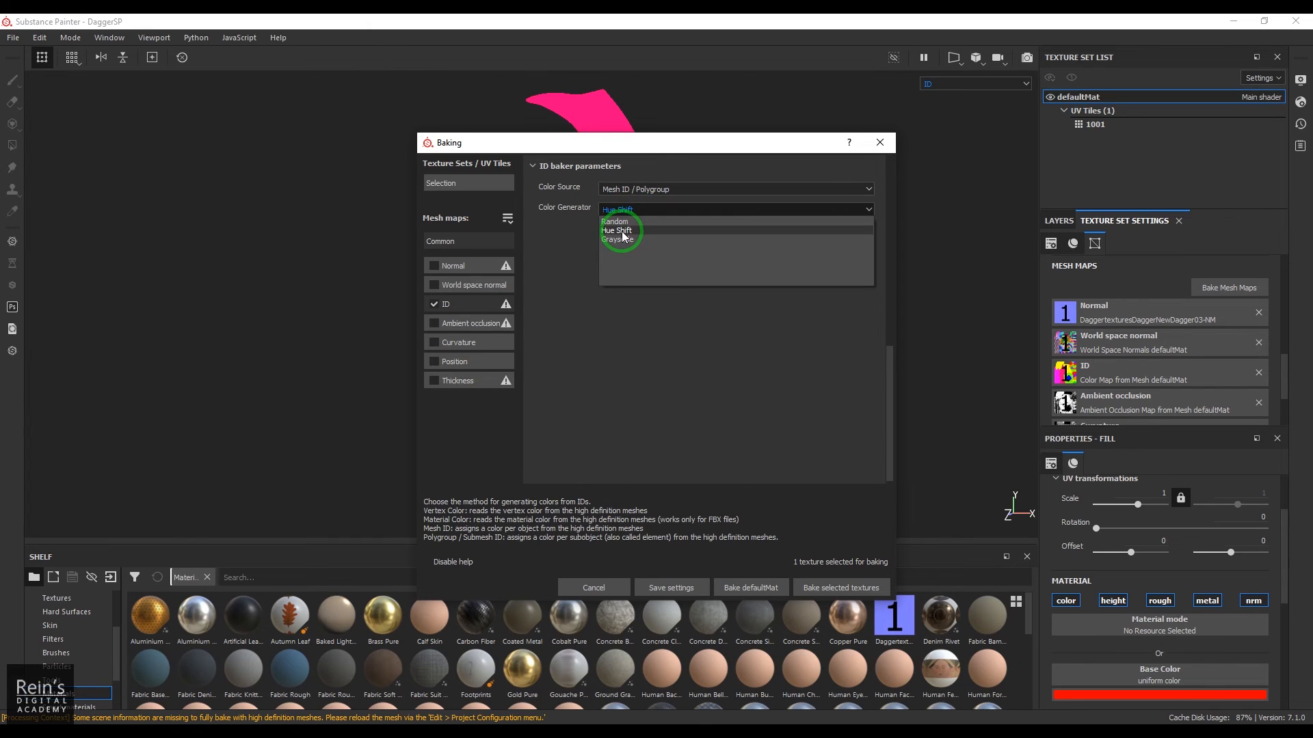
pyautogui.click(615, 222)
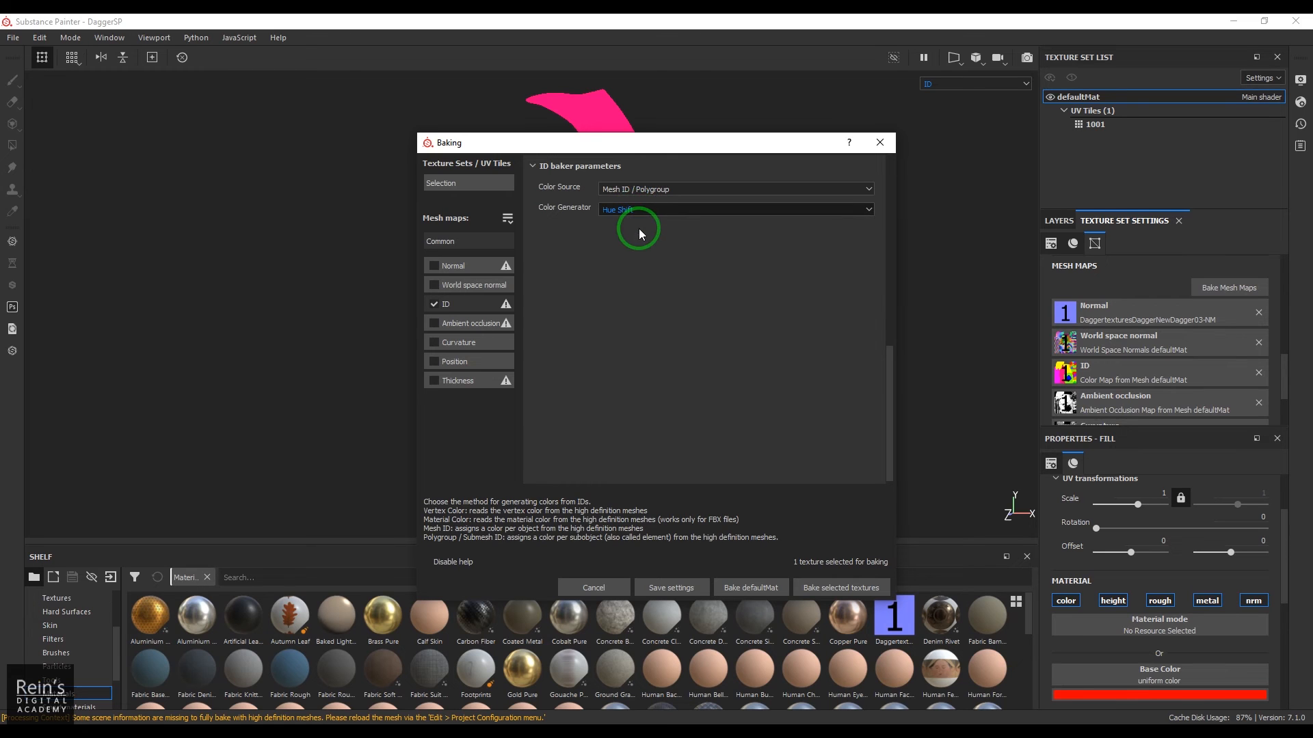
pyautogui.click(736, 209)
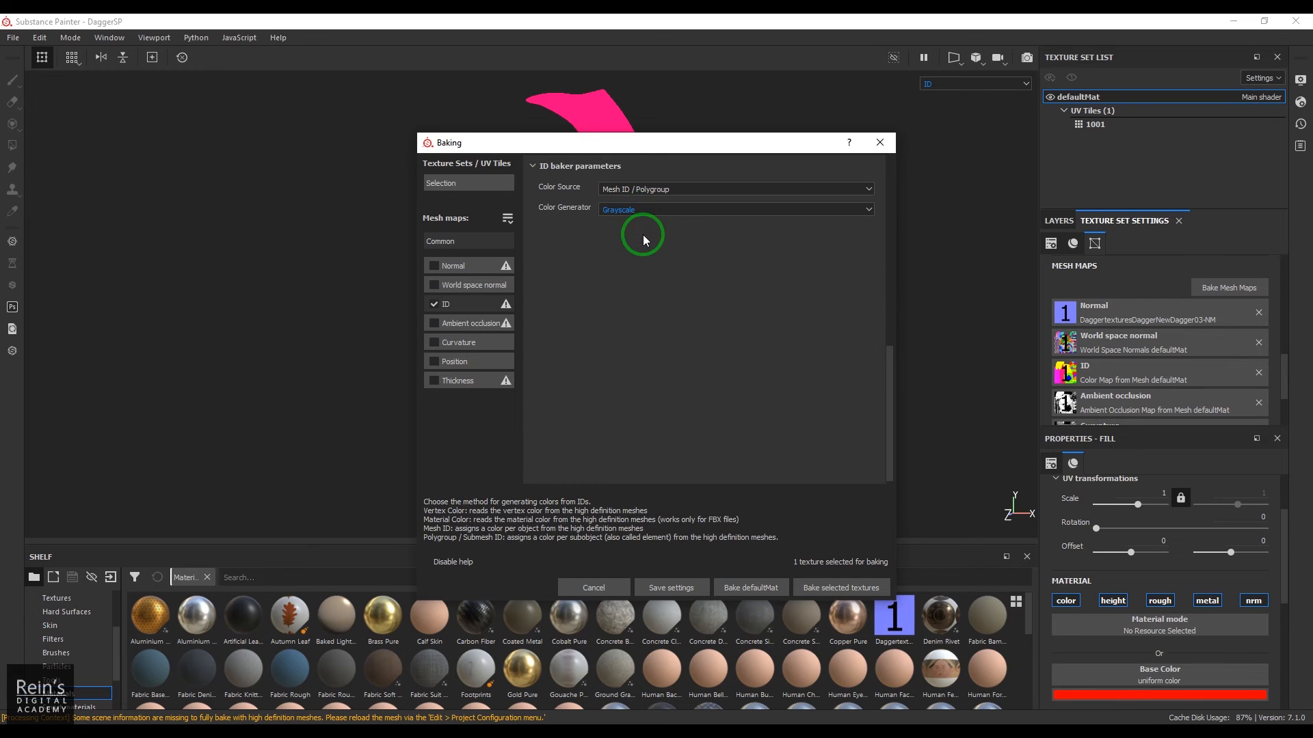
pyautogui.click(734, 209)
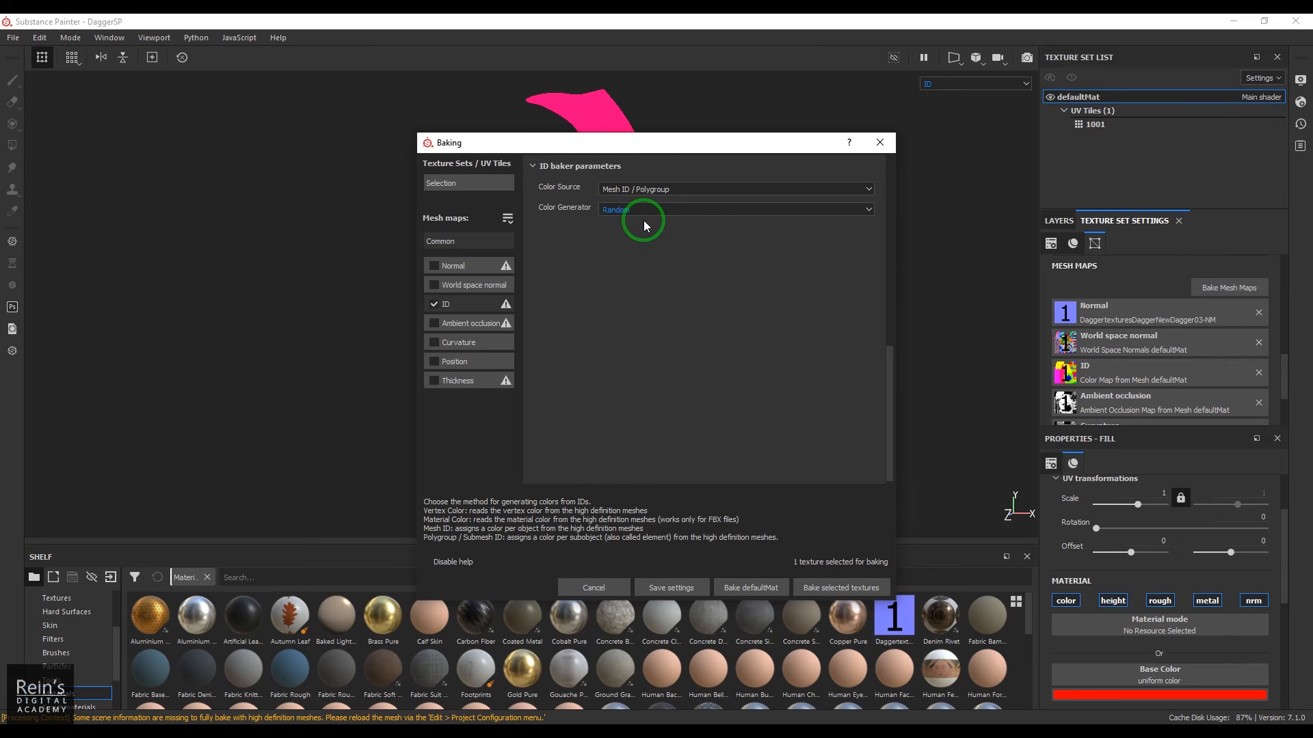
pyautogui.click(842, 588)
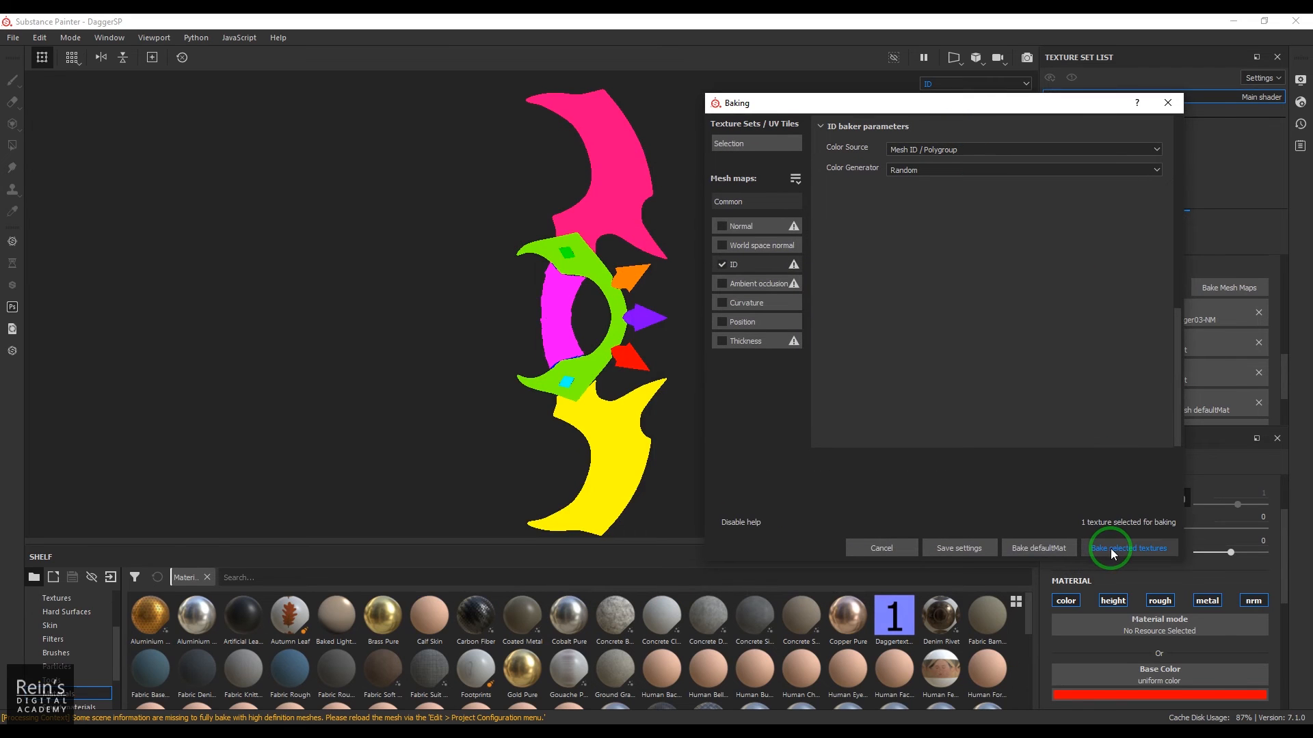
# Step: Bake the ID map, dismiss the finished message and switch the viewport back to Material
pyautogui.click(1129, 547)
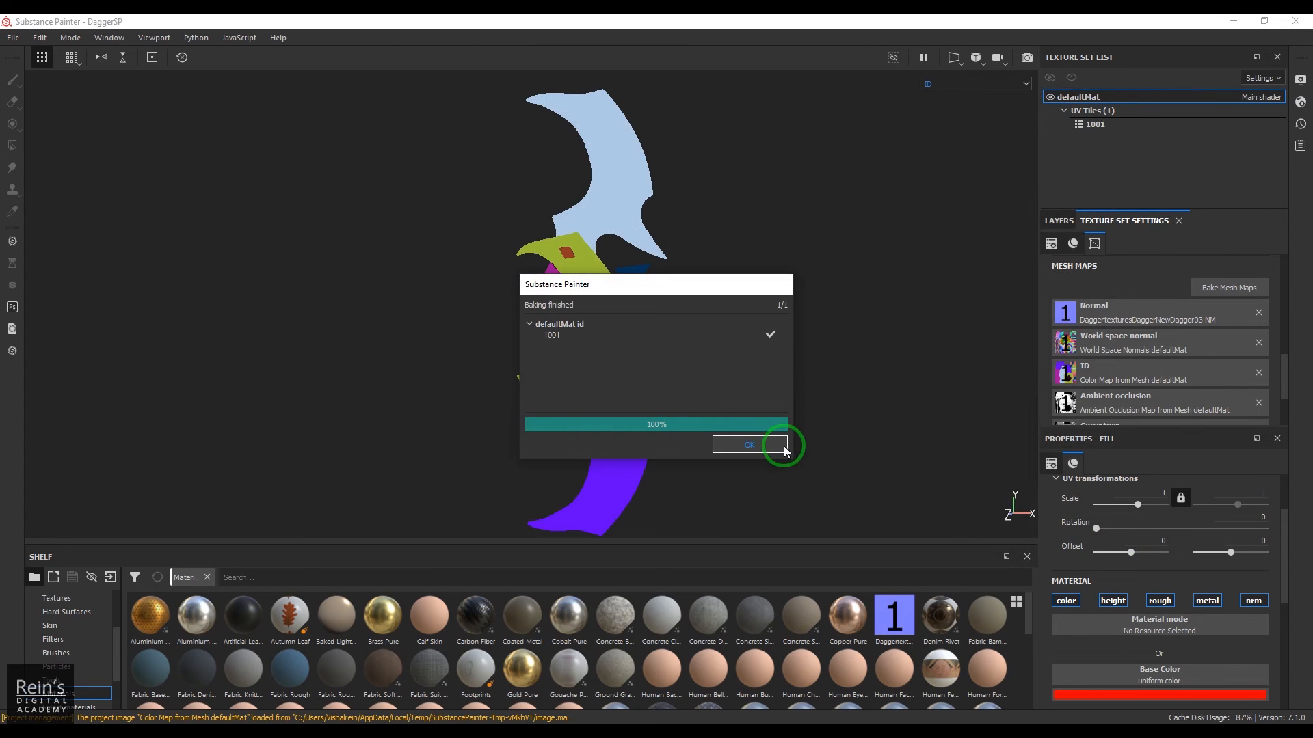
pyautogui.click(749, 445)
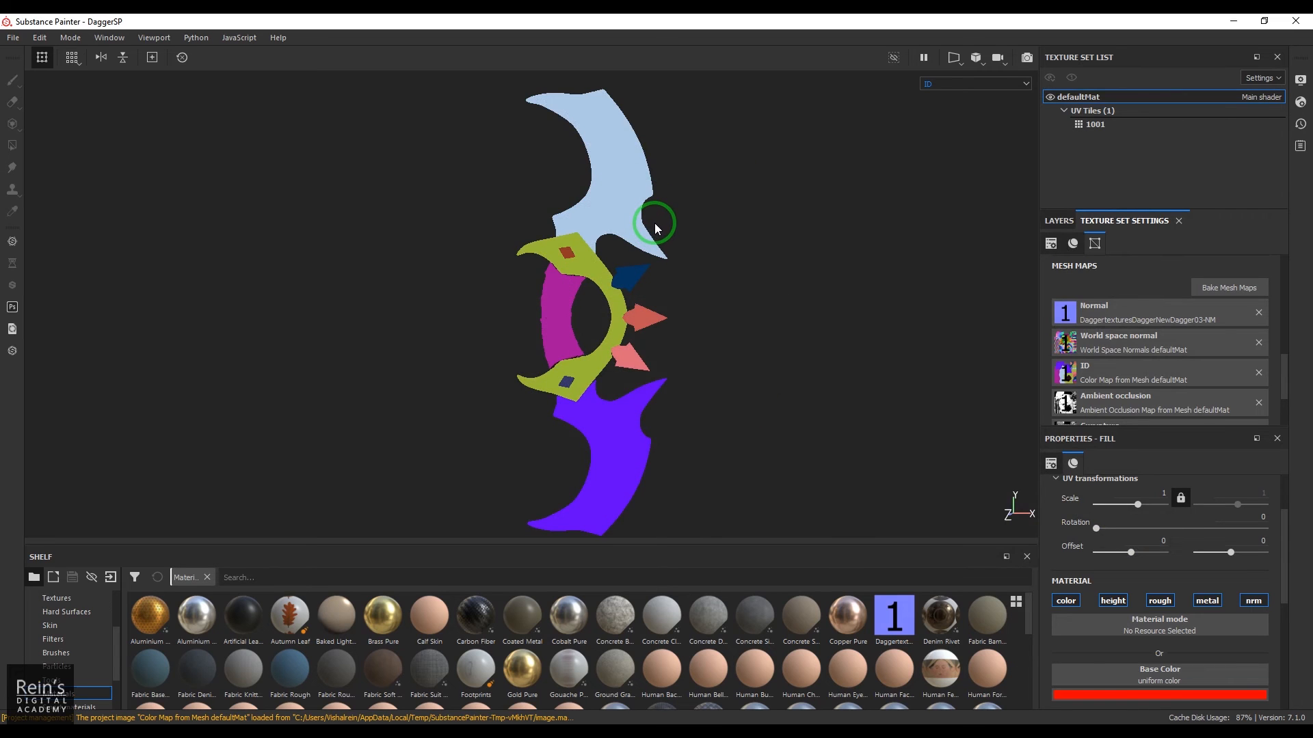
pyautogui.moveTo(948, 89)
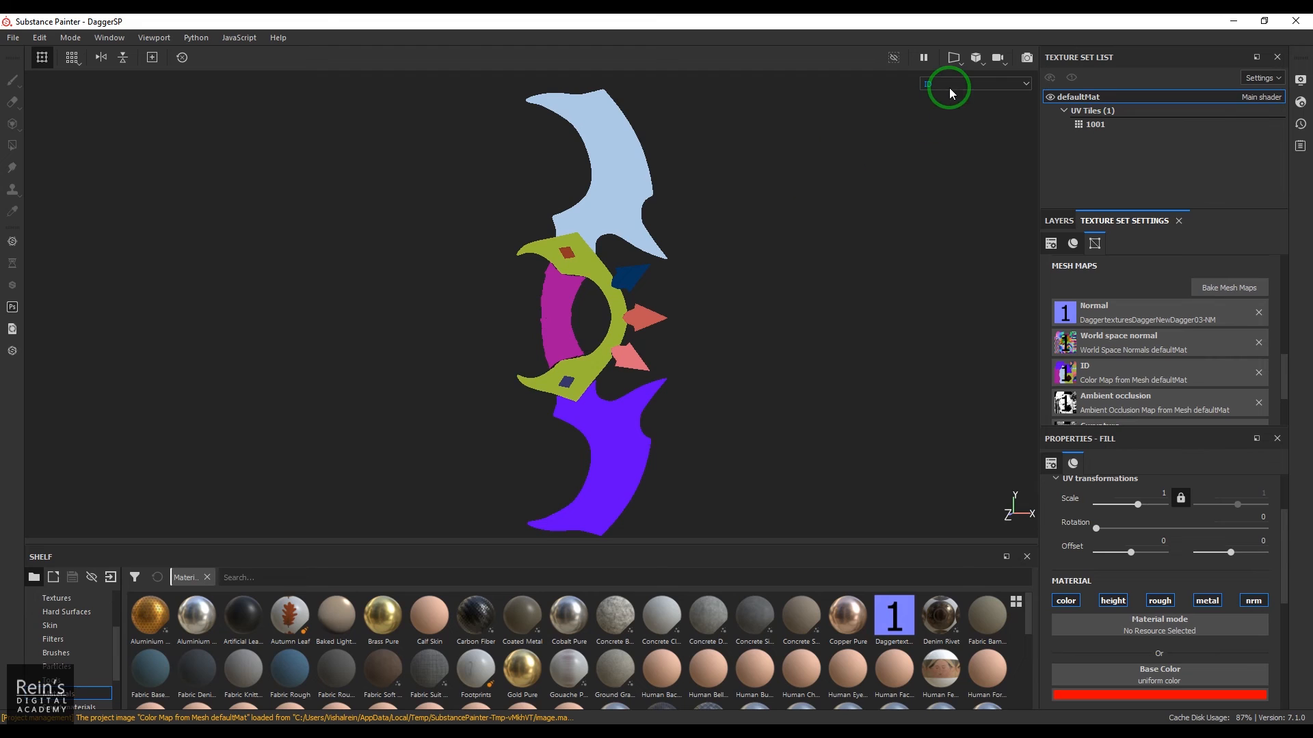
pyautogui.click(974, 83)
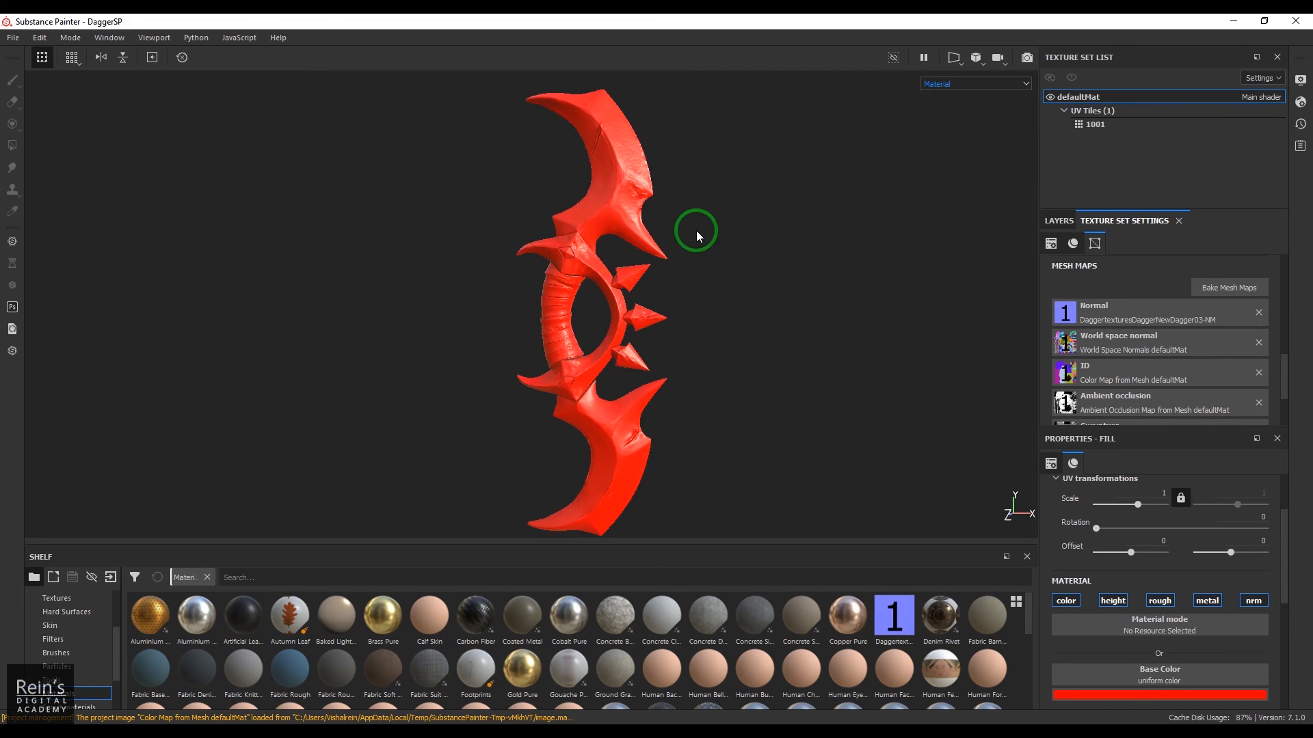
pyautogui.moveTo(1070, 287)
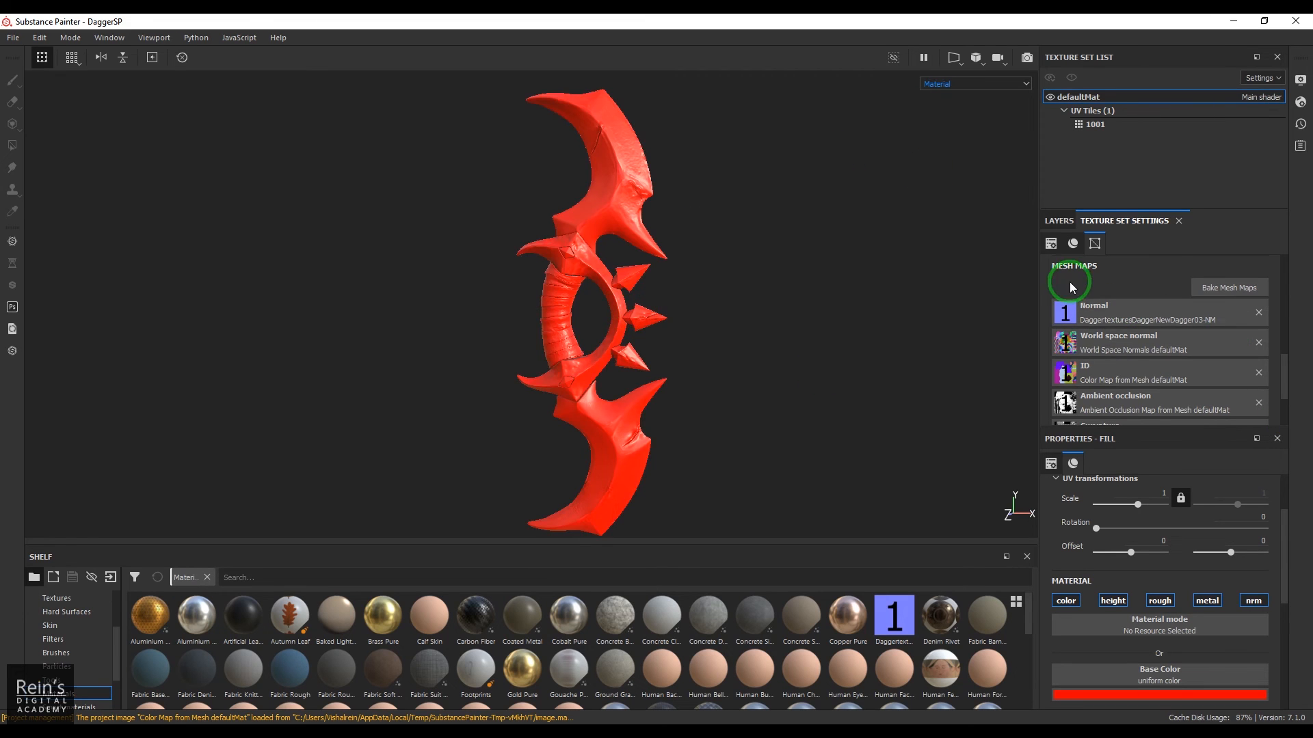
# Step: Add a colour-selection mask to Fill layer 3 using the baked ID map
pyautogui.click(1179, 240)
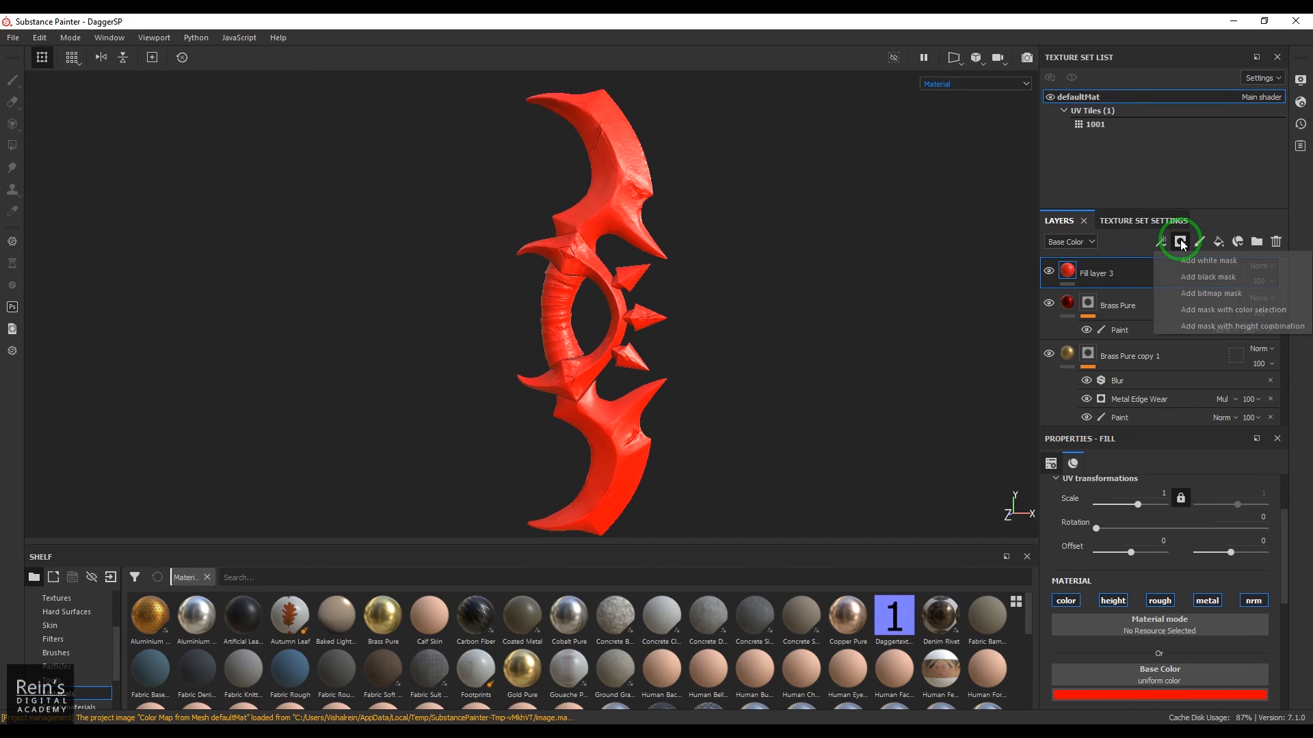
pyautogui.moveTo(1222, 326)
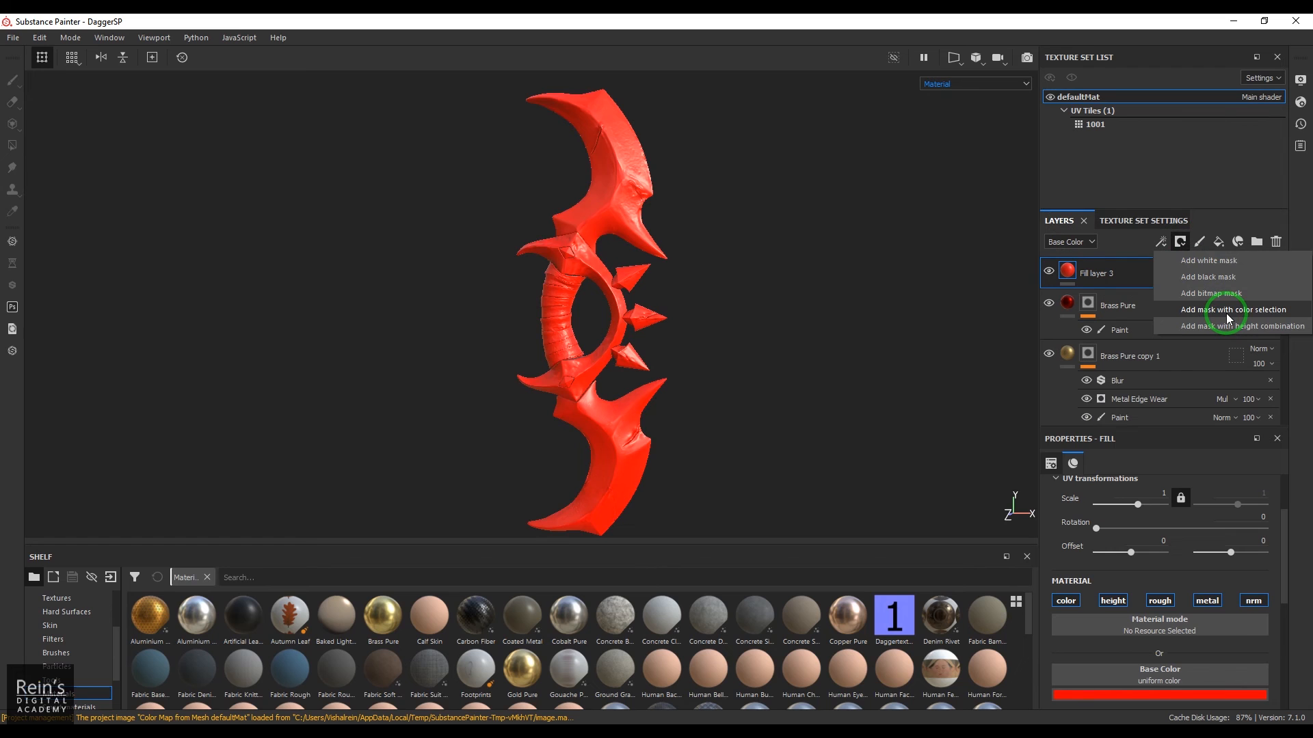
pyautogui.click(1230, 309)
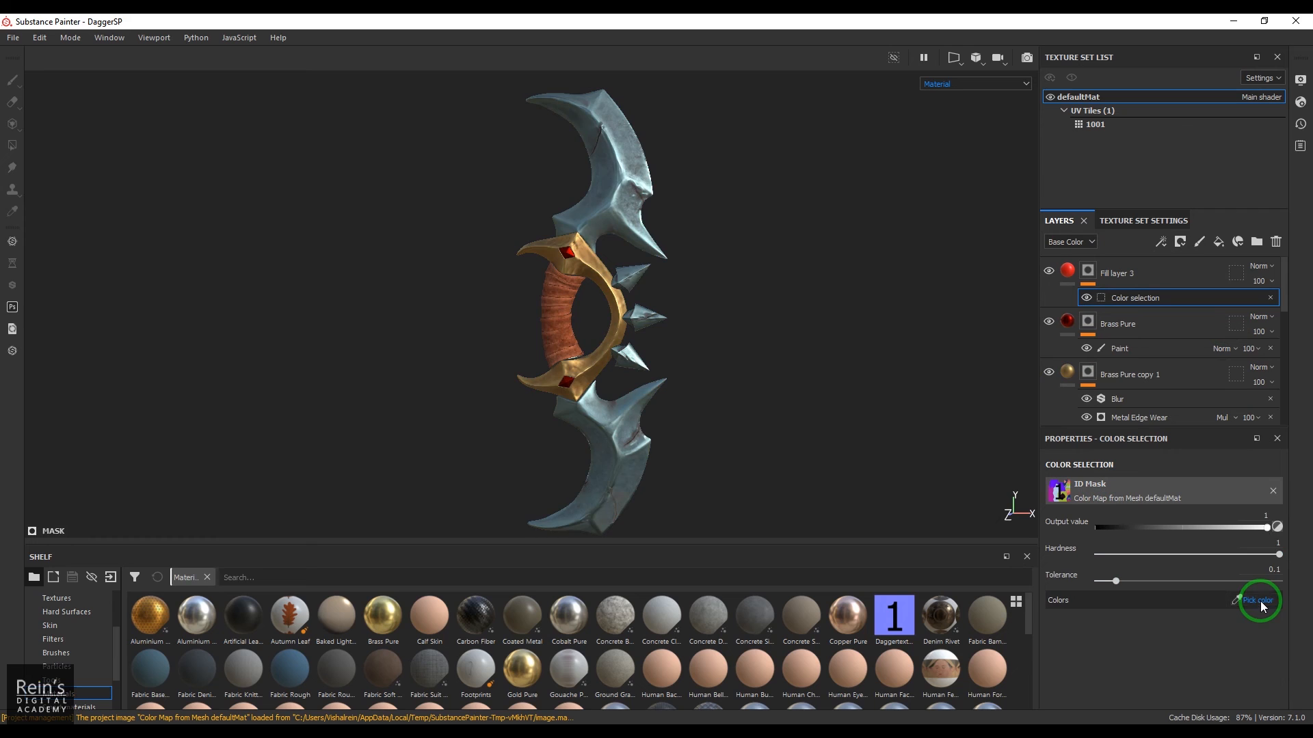
# Step: Pick the upper blade's ID colour for the mask and lower its output value to about 0.71
pyautogui.click(1258, 600)
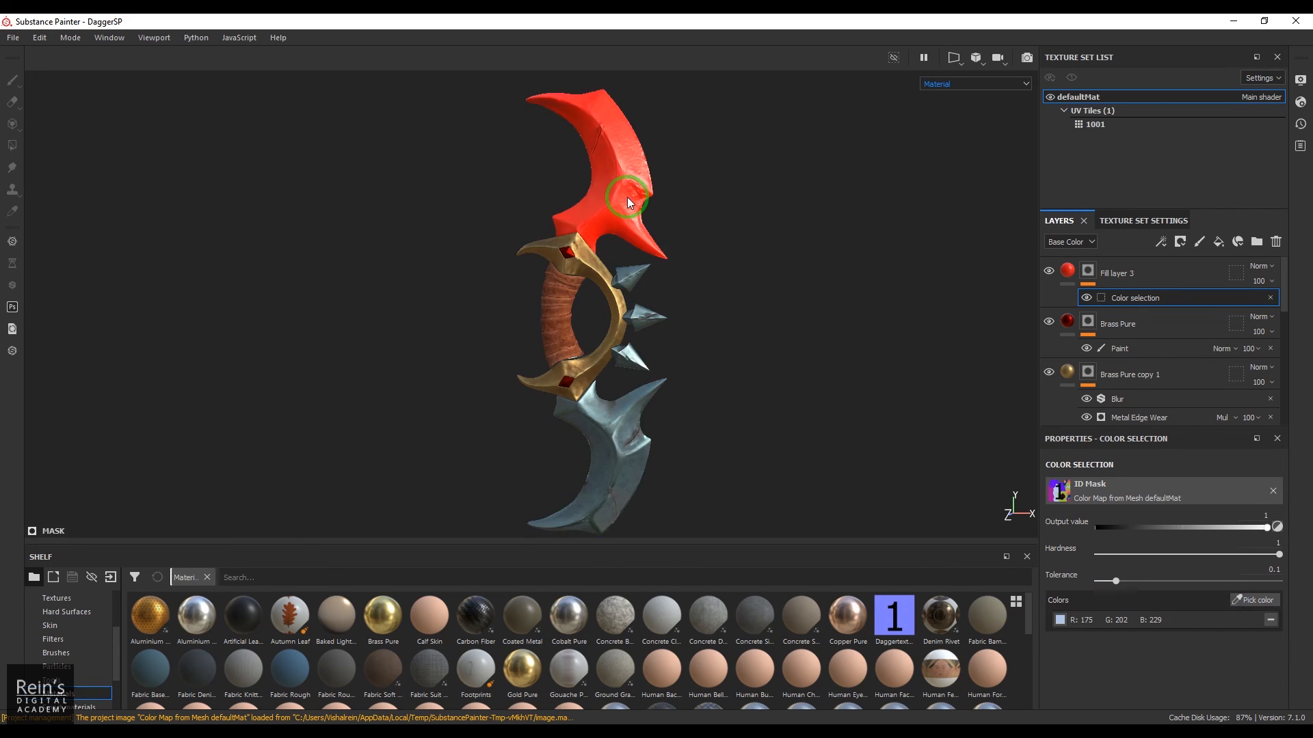
pyautogui.moveTo(599, 240)
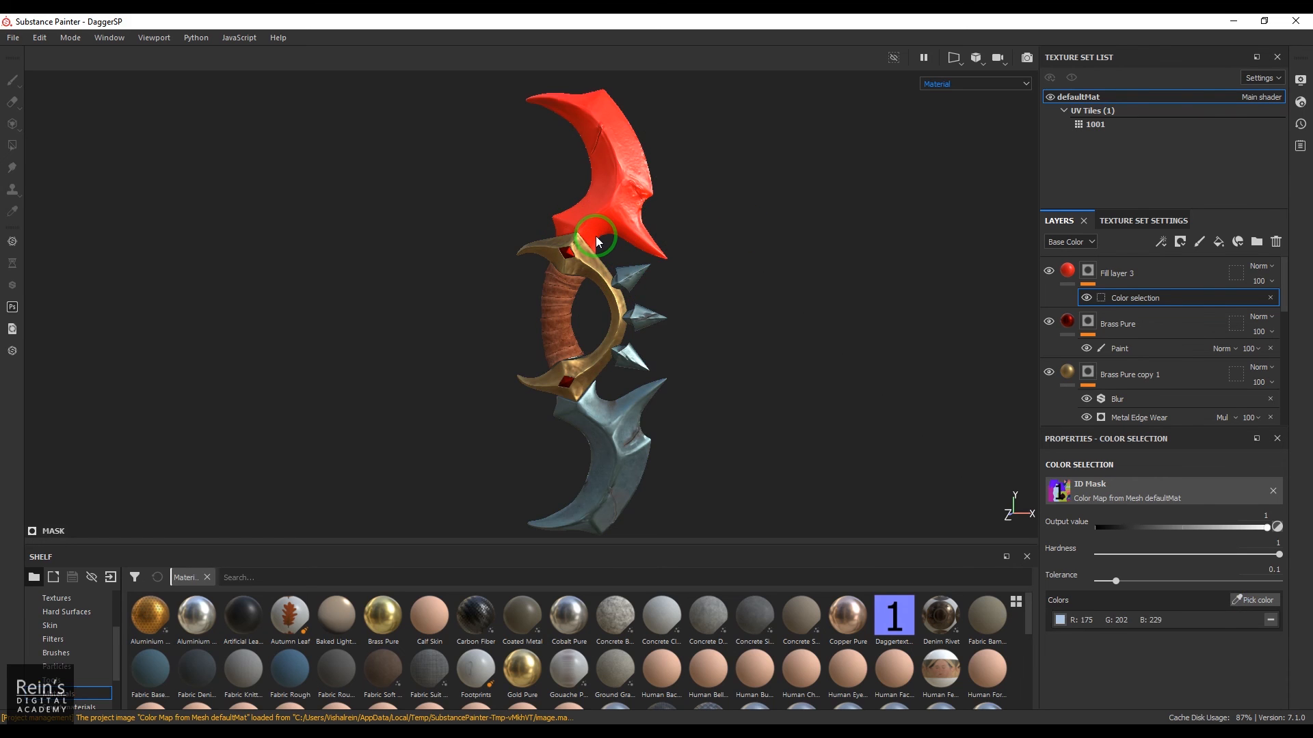
pyautogui.moveTo(606, 243)
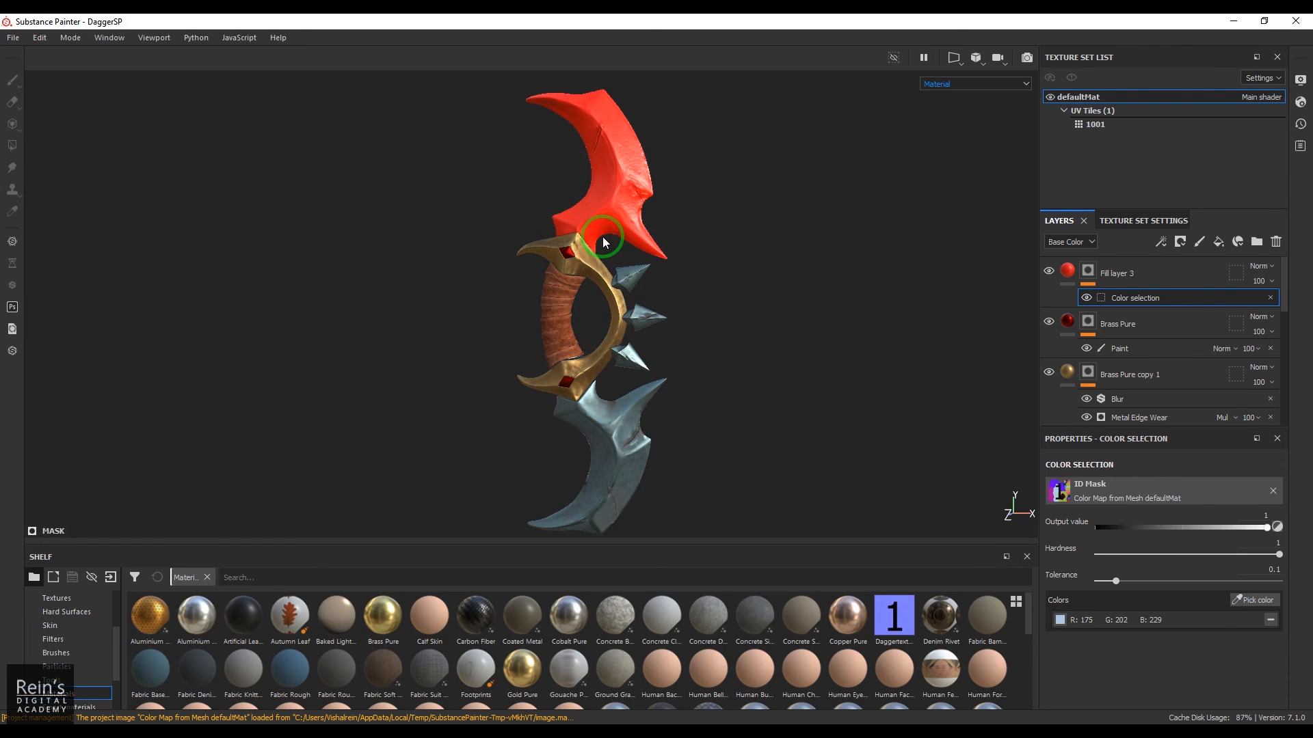
pyautogui.moveTo(1270, 528); pyautogui.dragTo(1188, 528)
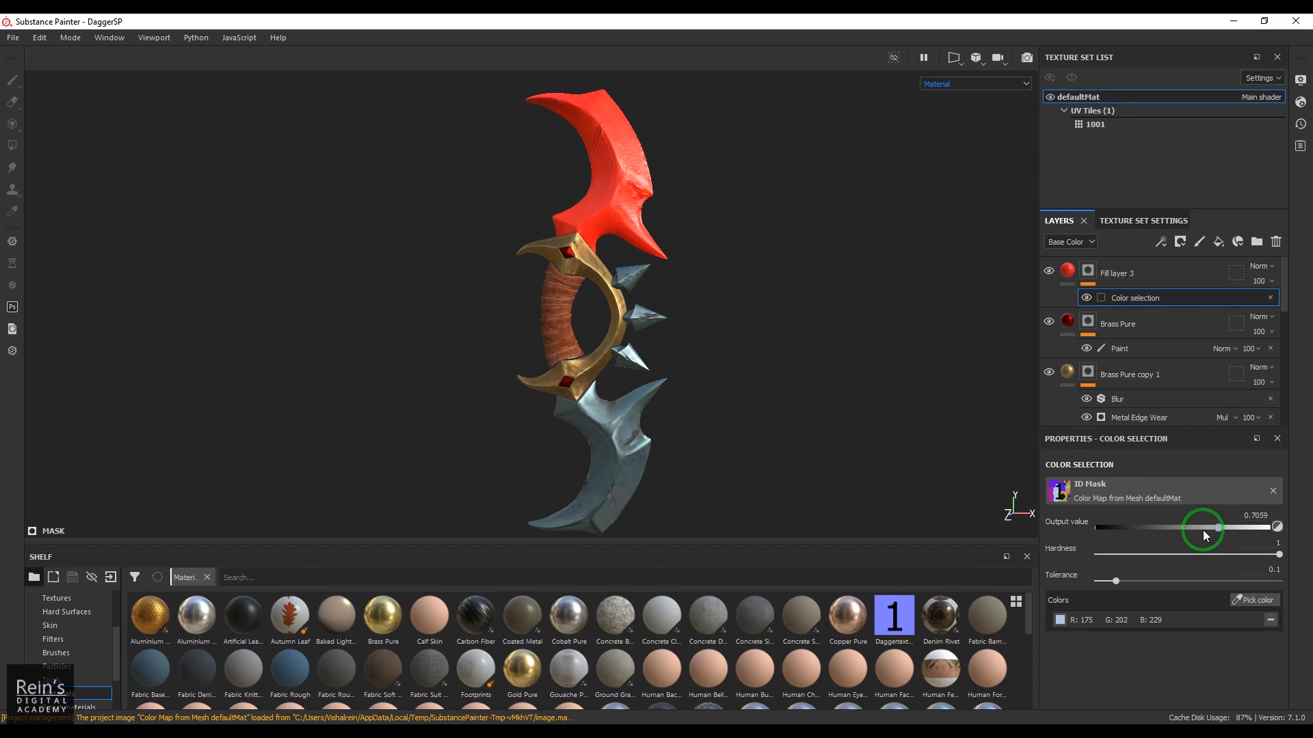